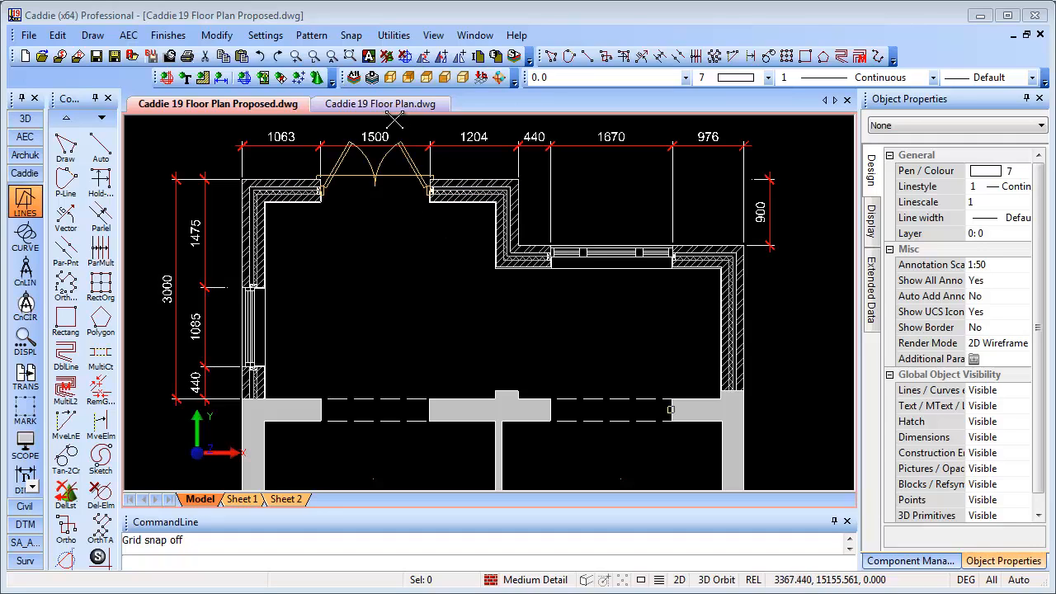
# Switch to the 'Caddie 19 Floor Plan.dwg' drawing showing the front wall.
pyautogui.click(379, 102)
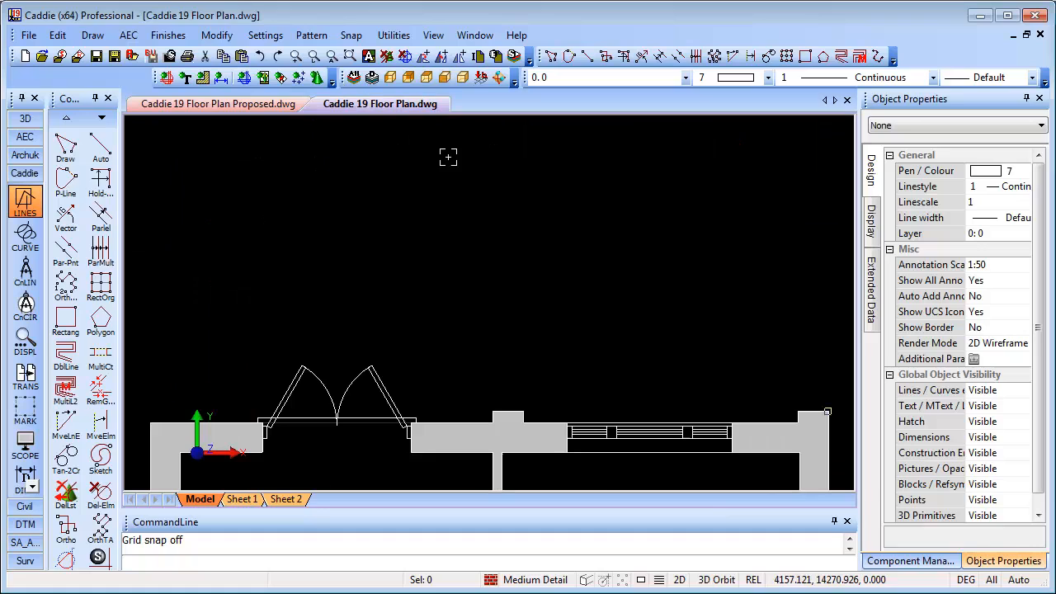
pyautogui.moveTo(66, 178)
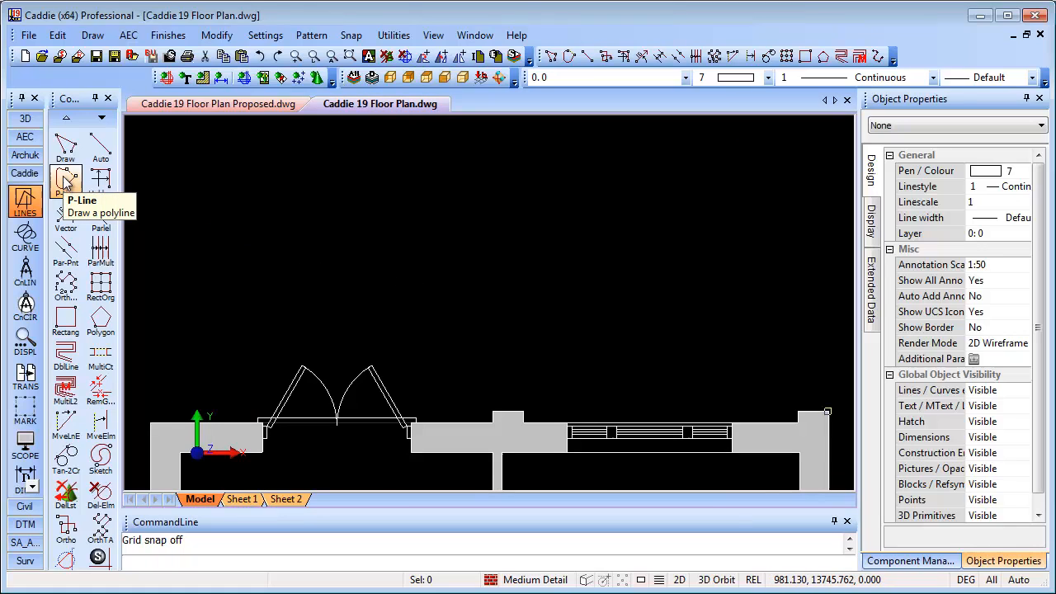
# Draw a P-Line from the front wall's left end up, across the back and down the stepped right side.
pyautogui.click(66, 180)
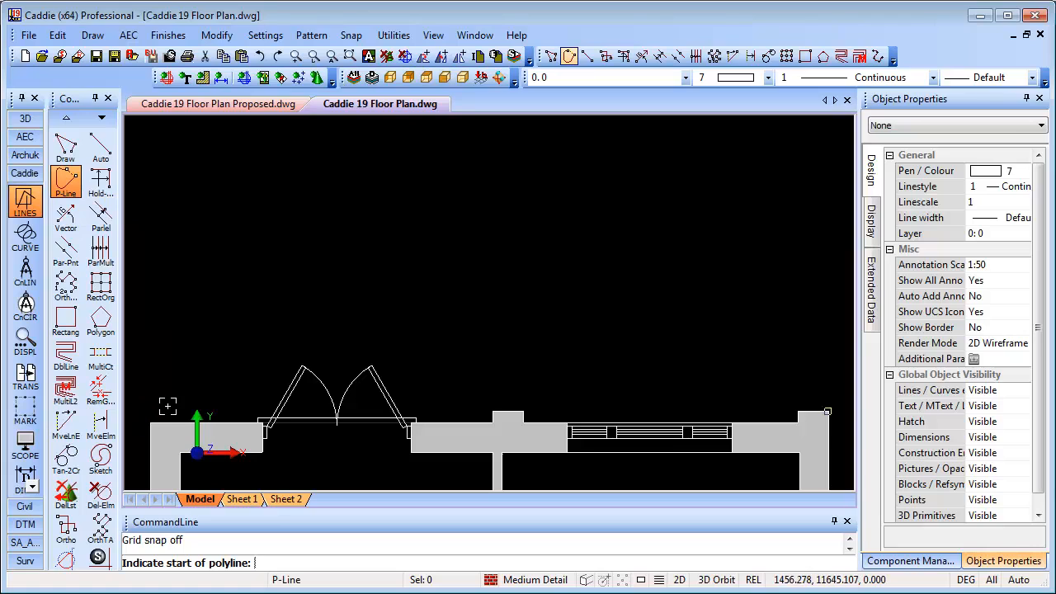
pyautogui.moveTo(156, 411)
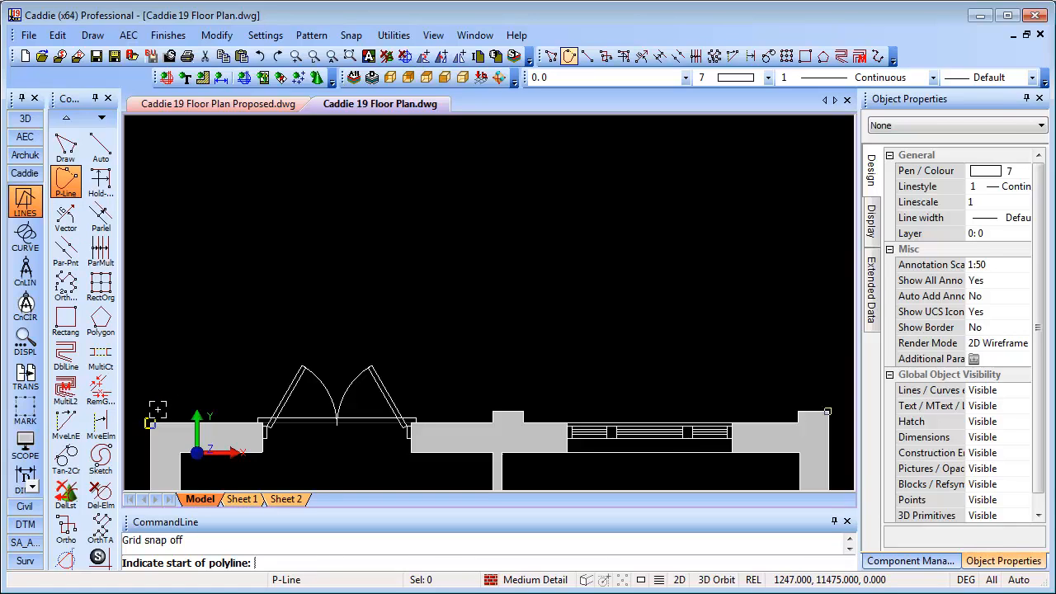
pyautogui.click(152, 421)
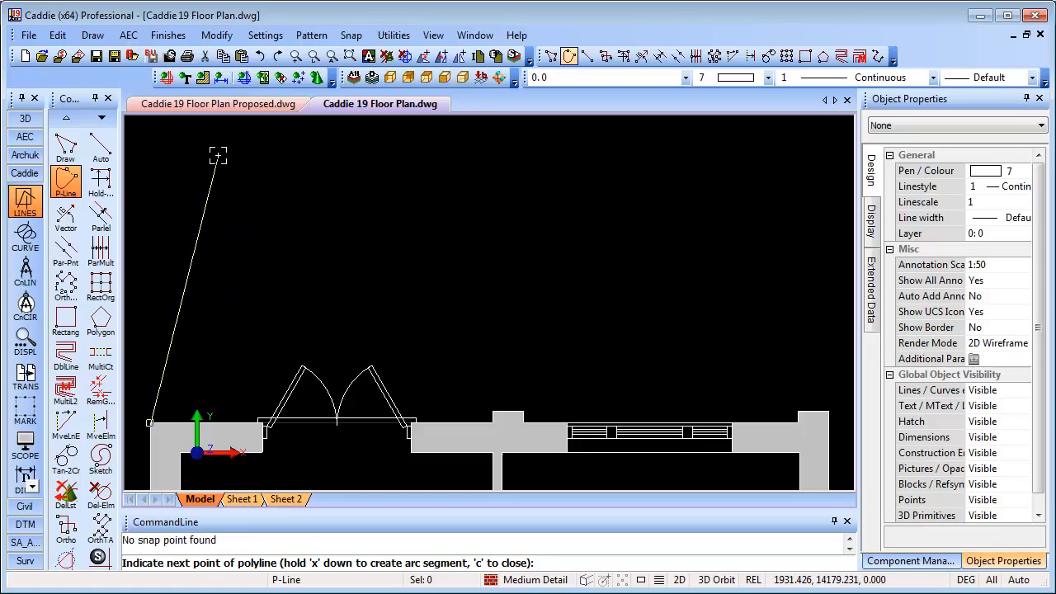
pyautogui.moveTo(319, 234)
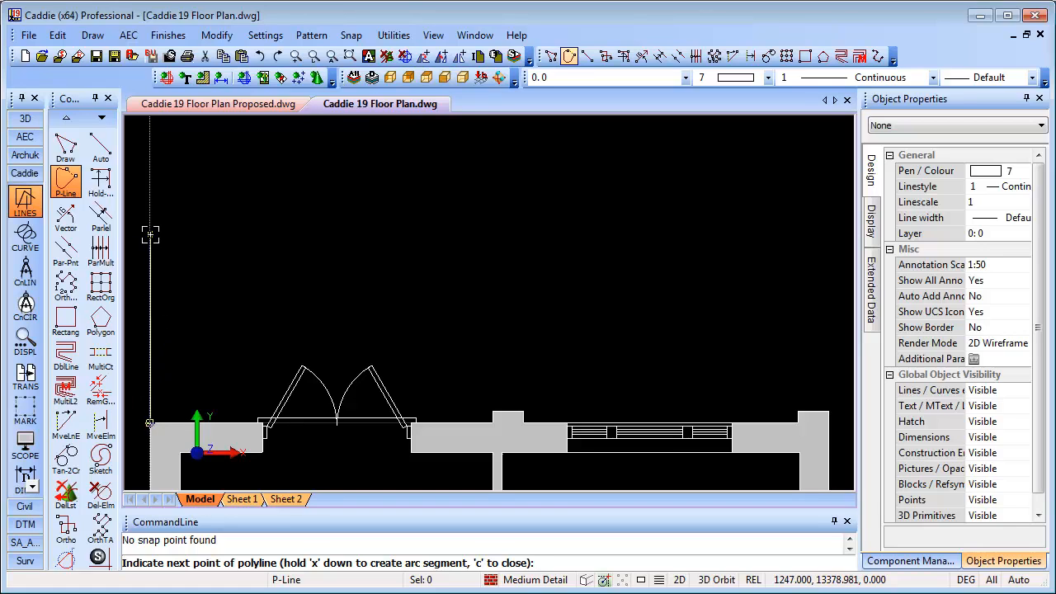
pyautogui.moveTo(148, 227)
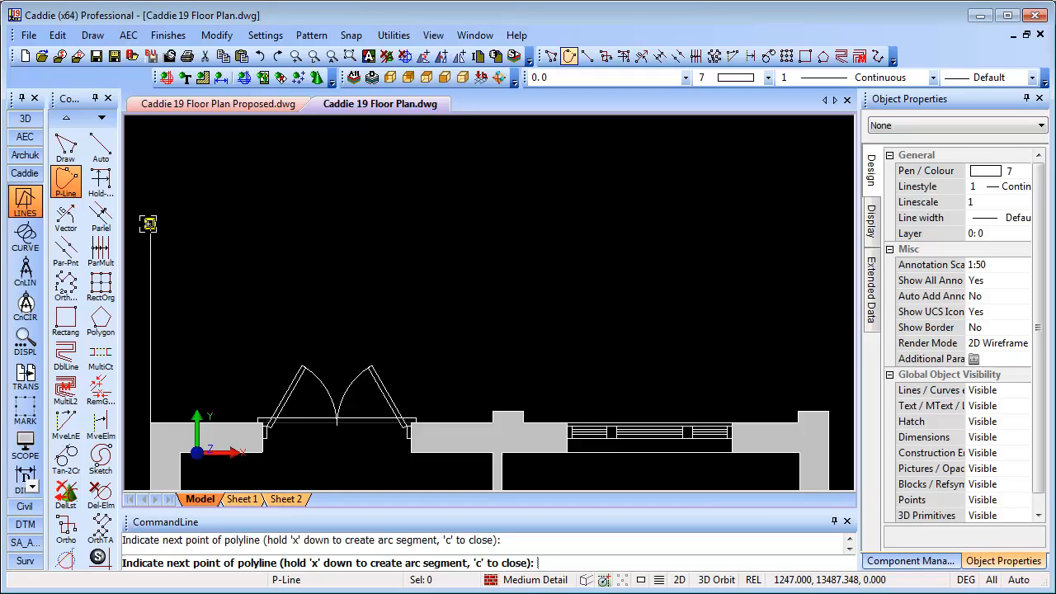
pyautogui.click(324, 271)
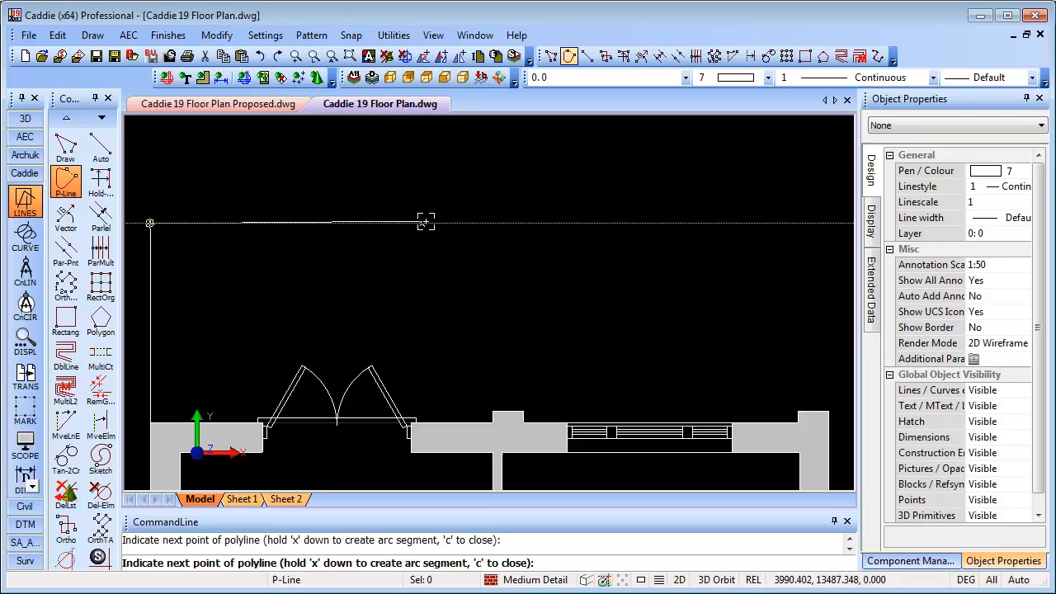
pyautogui.click(520, 396)
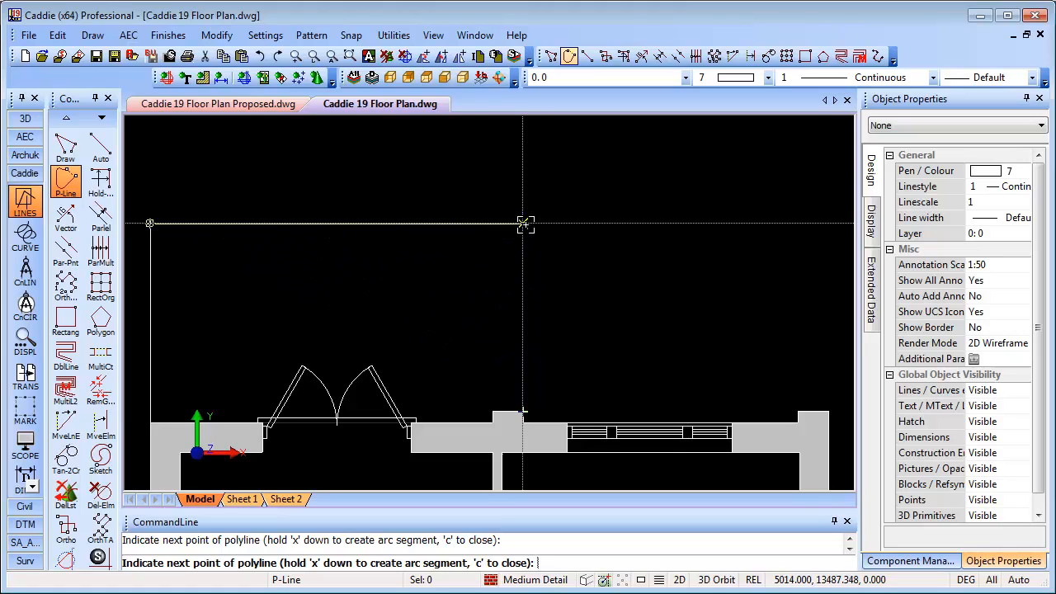
pyautogui.click(522, 224)
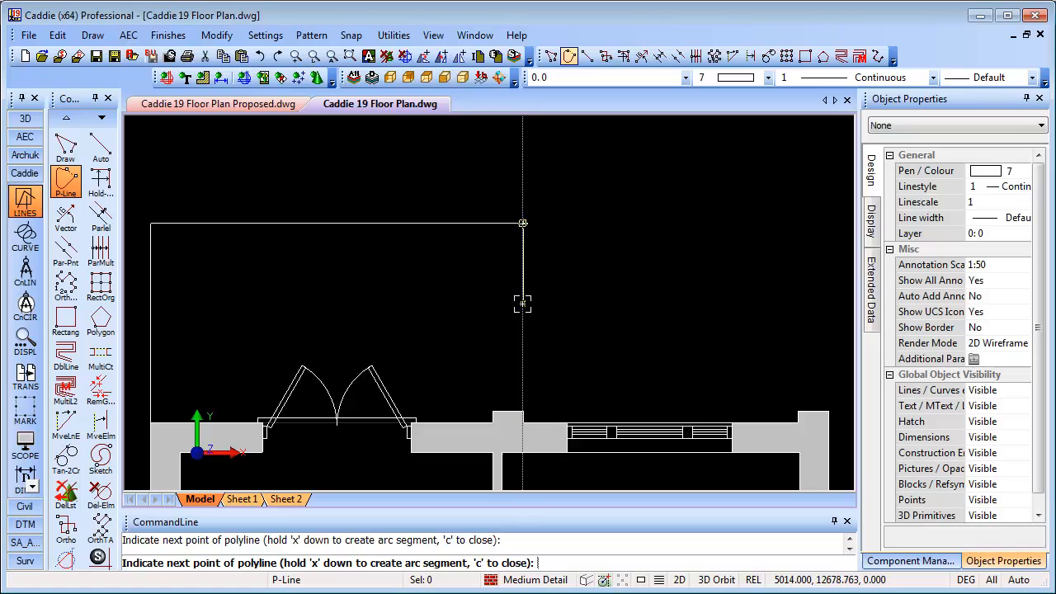
pyautogui.click(828, 411)
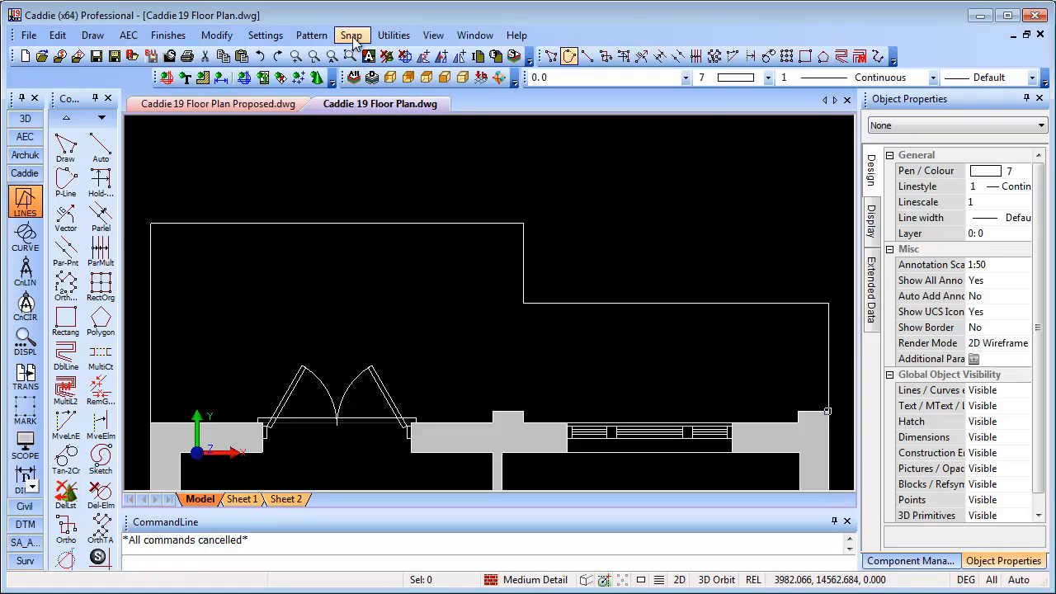
# Enable polar tracking at 90° increments in Polar Snap Settings and close the dialog.
pyautogui.click(349, 34)
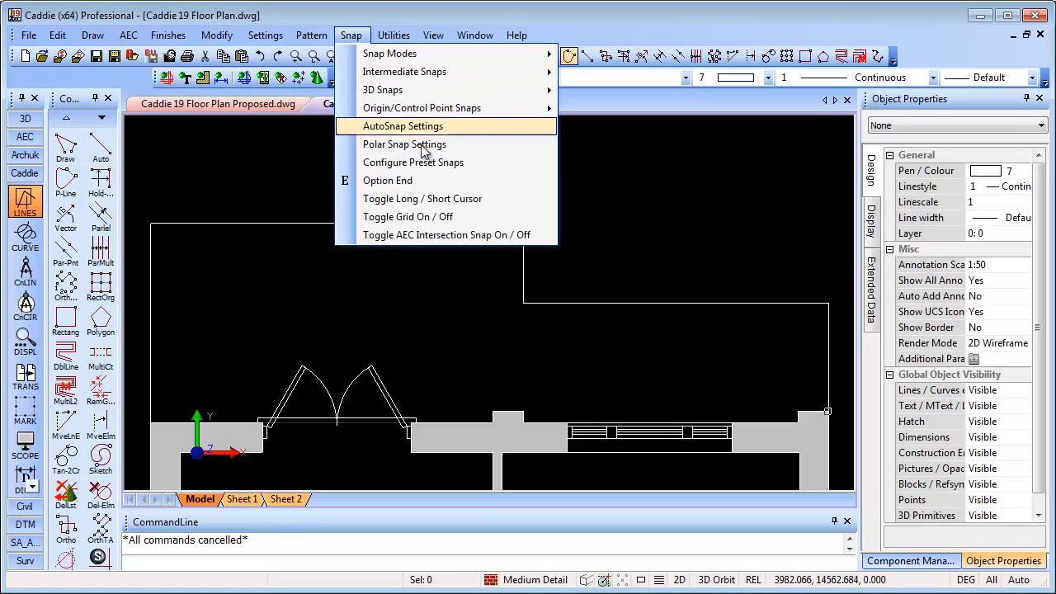
pyautogui.moveTo(404, 145)
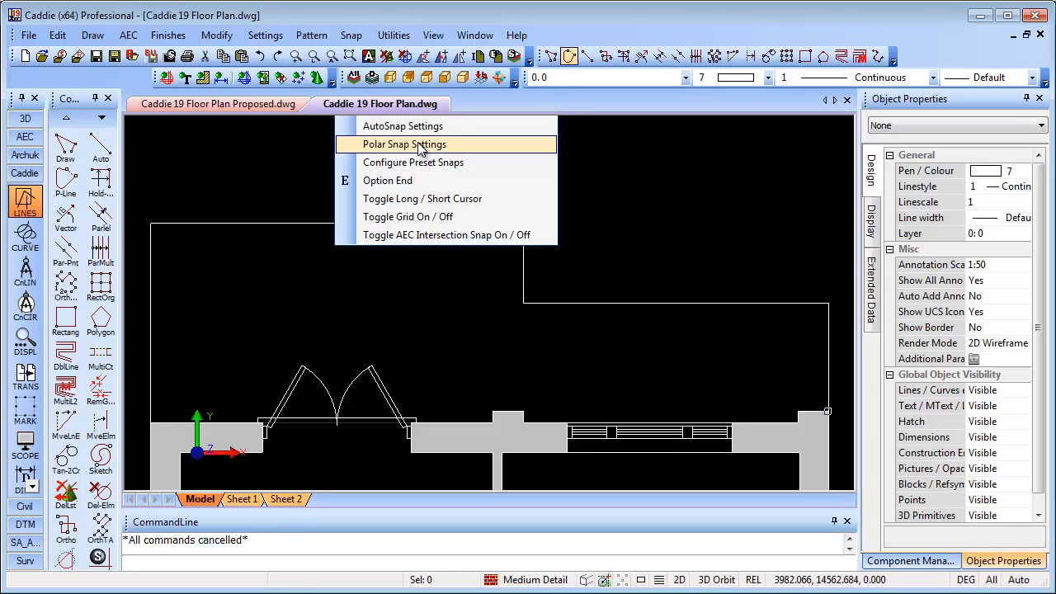
pyautogui.click(404, 143)
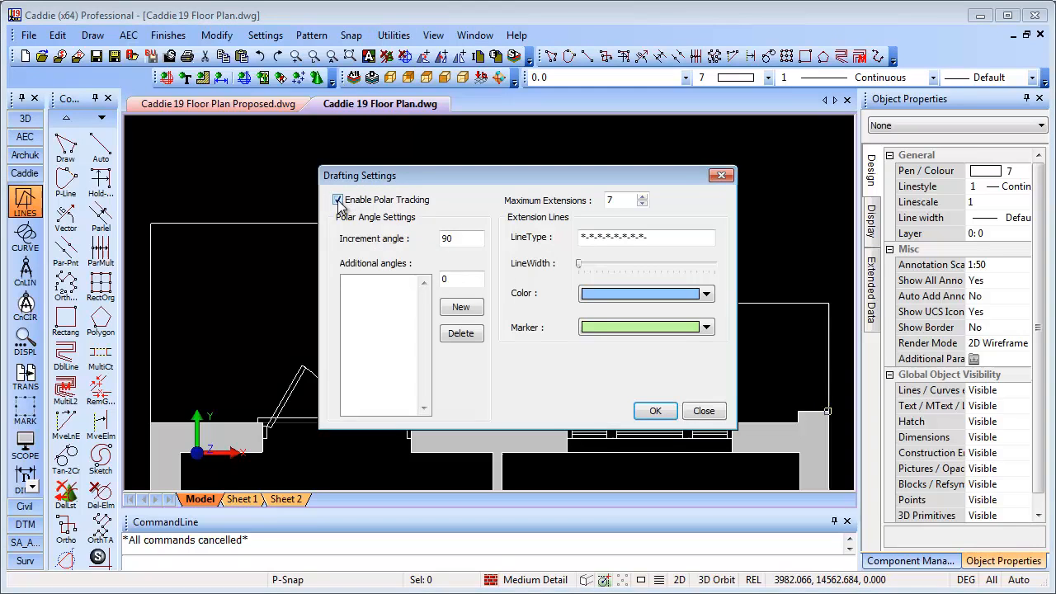
pyautogui.click(336, 199)
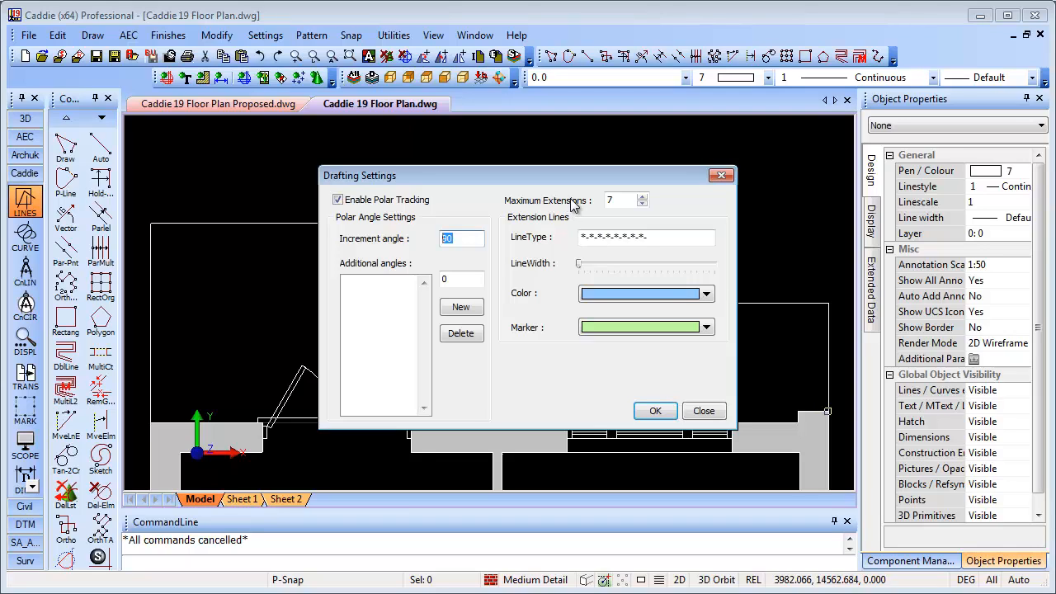
pyautogui.moveTo(559, 234)
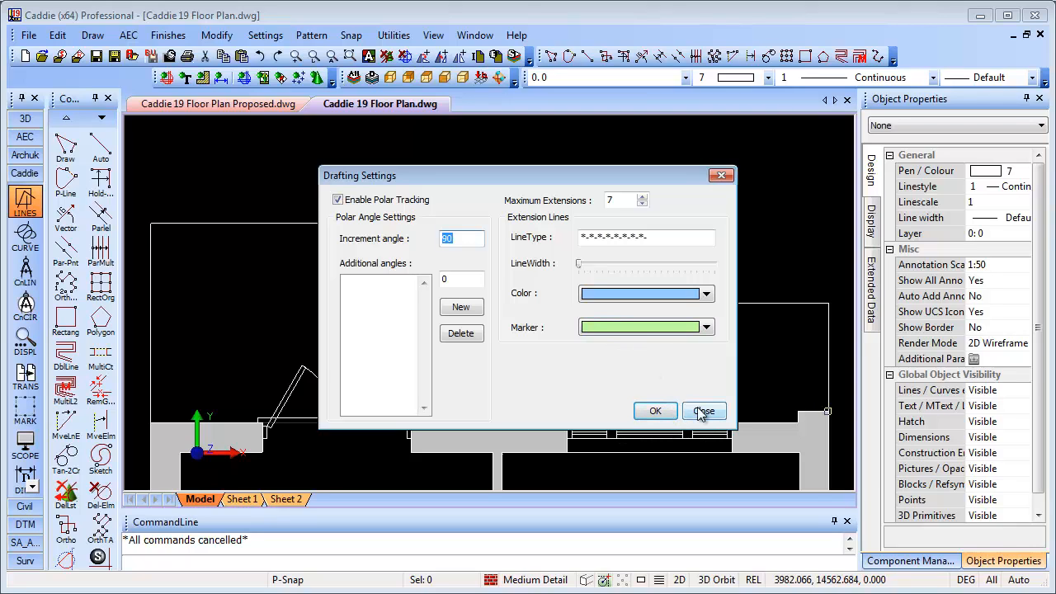
pyautogui.click(703, 410)
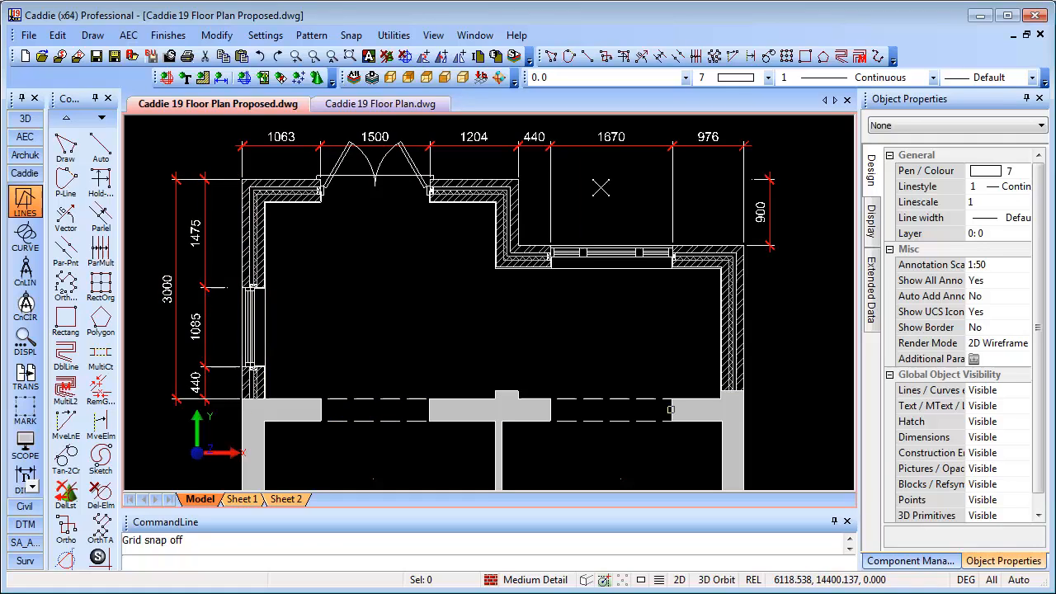
pyautogui.moveTo(551, 488)
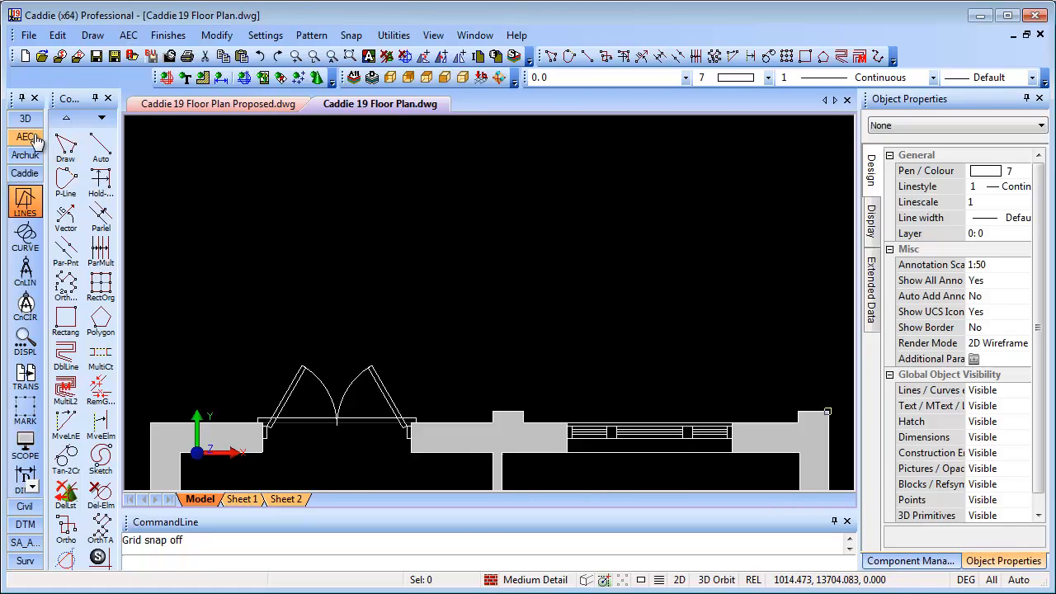
# Draw AEC walls up the left side, across the back and down the right with lengths 3000 and 900, then abort.
pyautogui.click(26, 136)
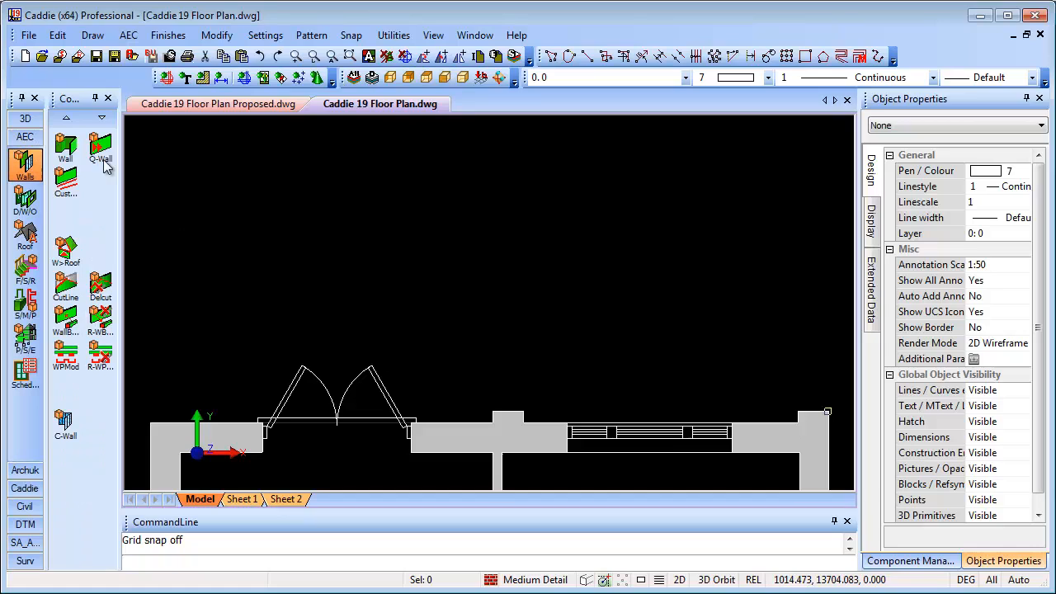
pyautogui.click(99, 147)
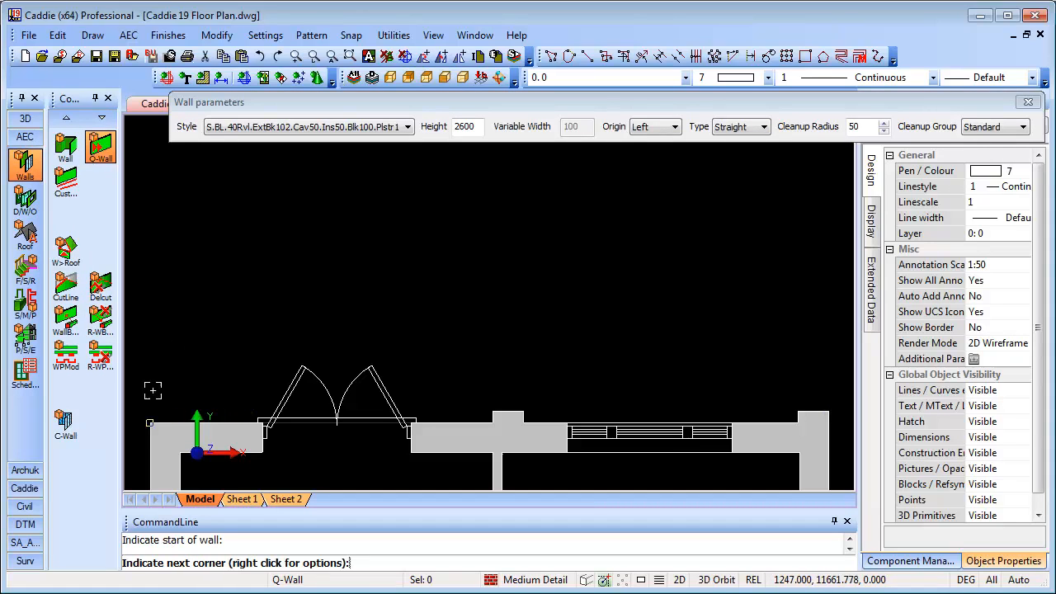
pyautogui.moveTo(149, 287)
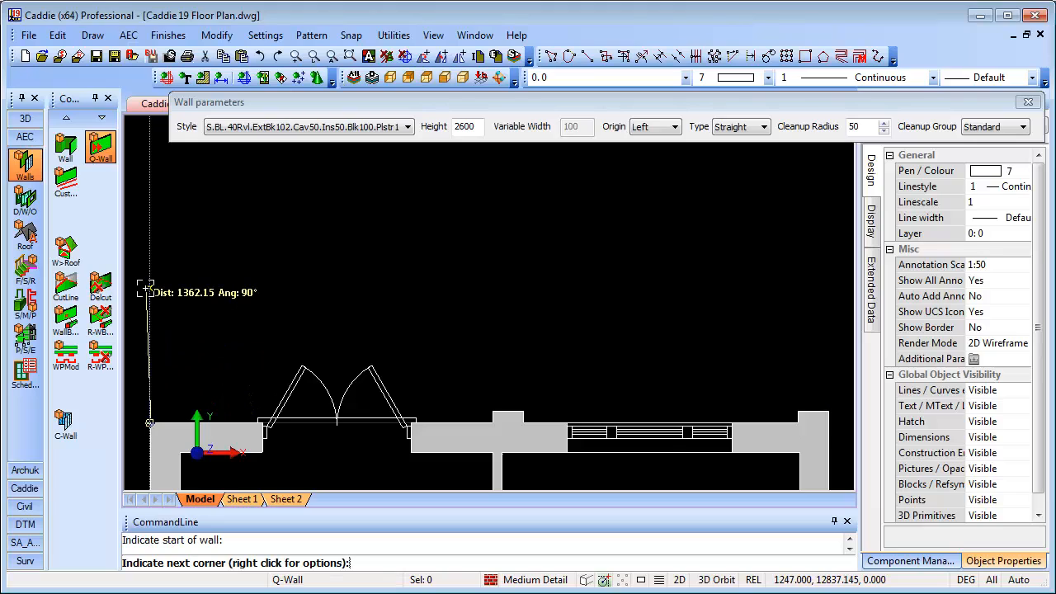
pyautogui.write('3000')
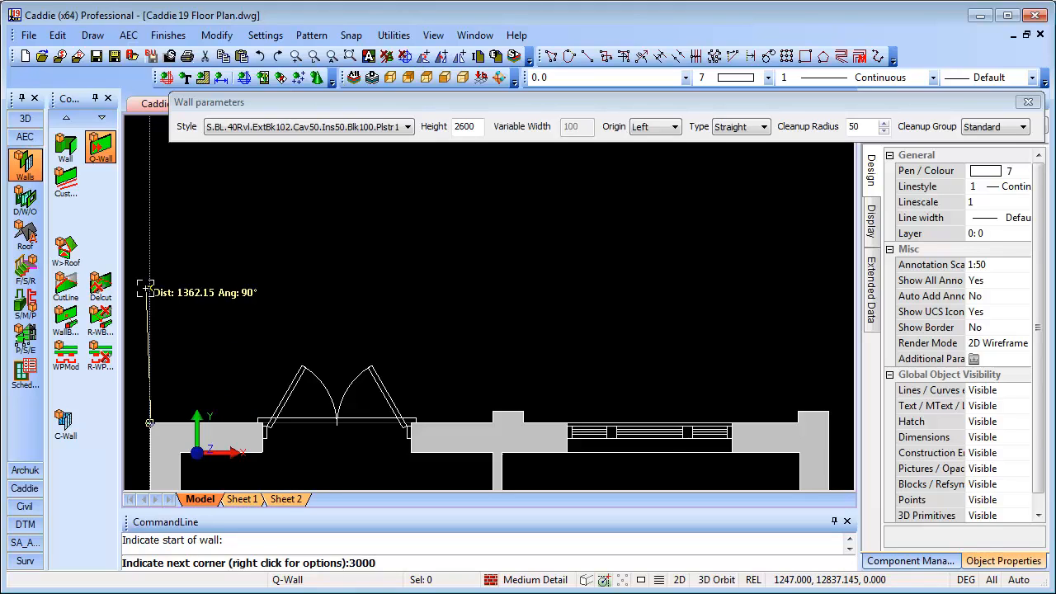
pyautogui.moveTo(150, 284)
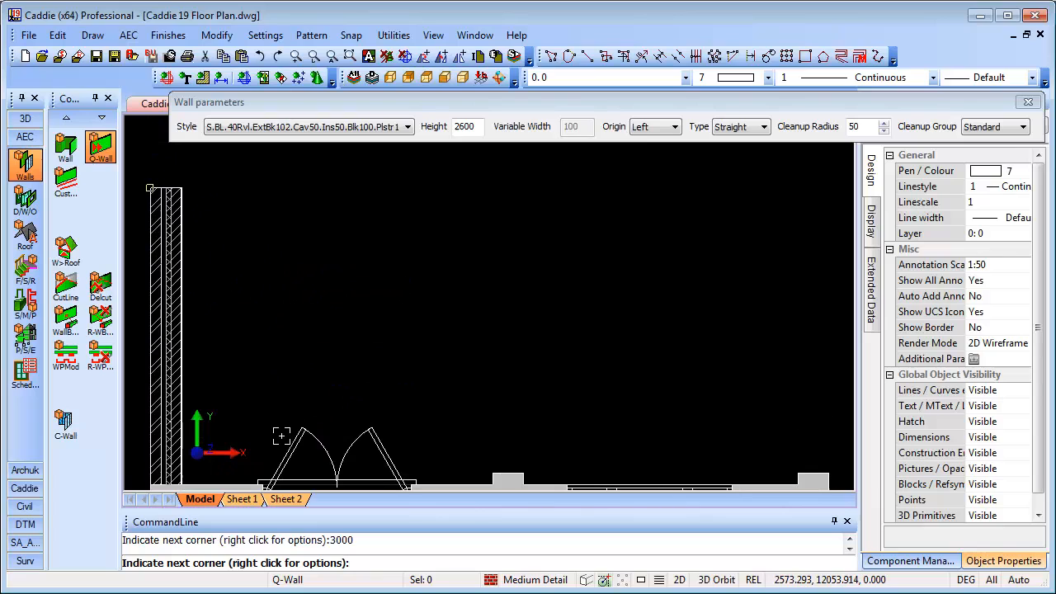
pyautogui.moveTo(404, 326)
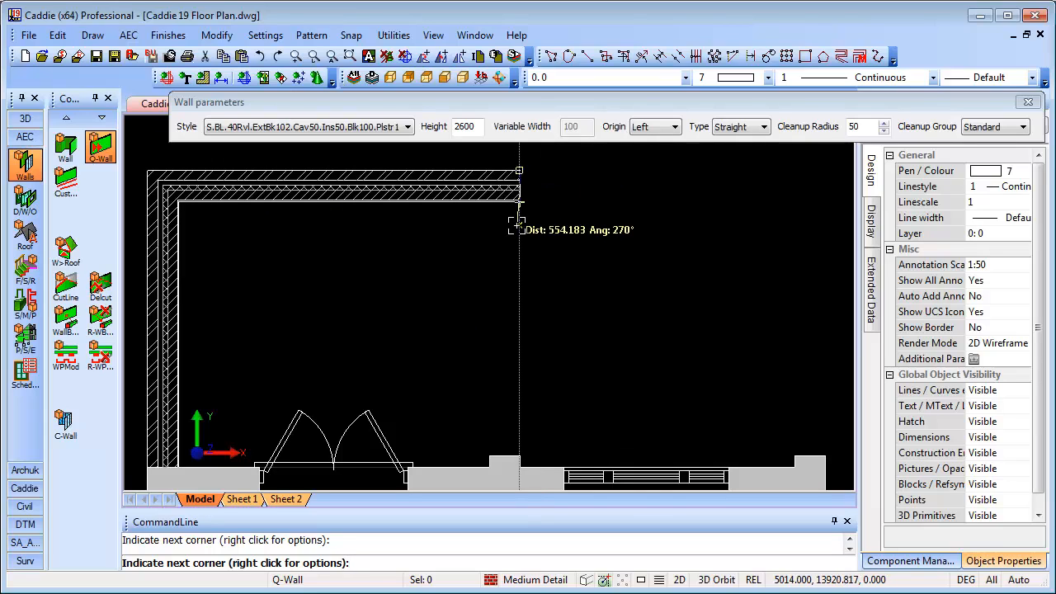
pyautogui.write('900')
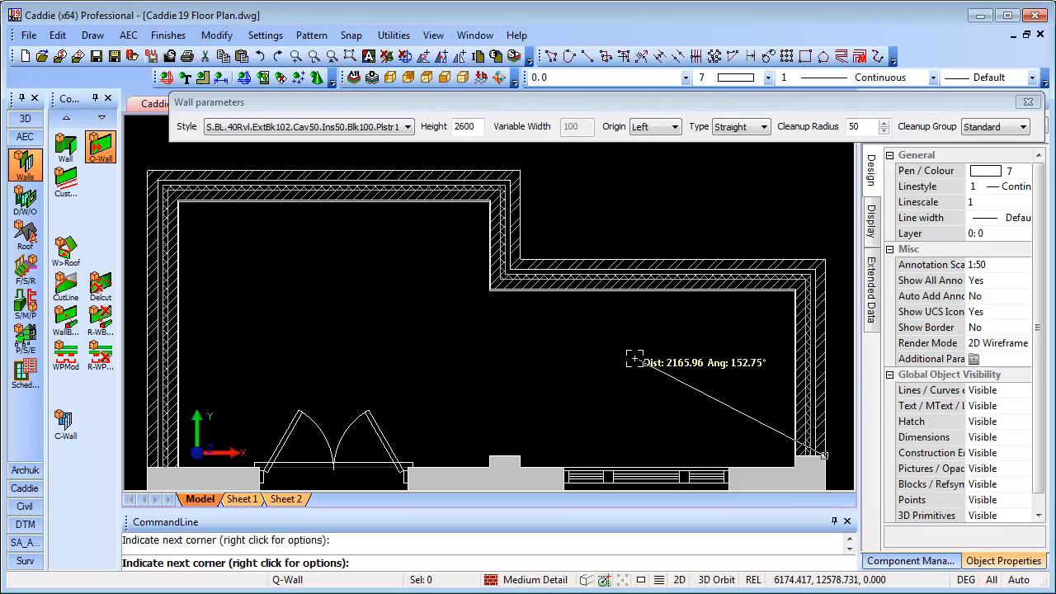
pyautogui.rightClick(635, 361)
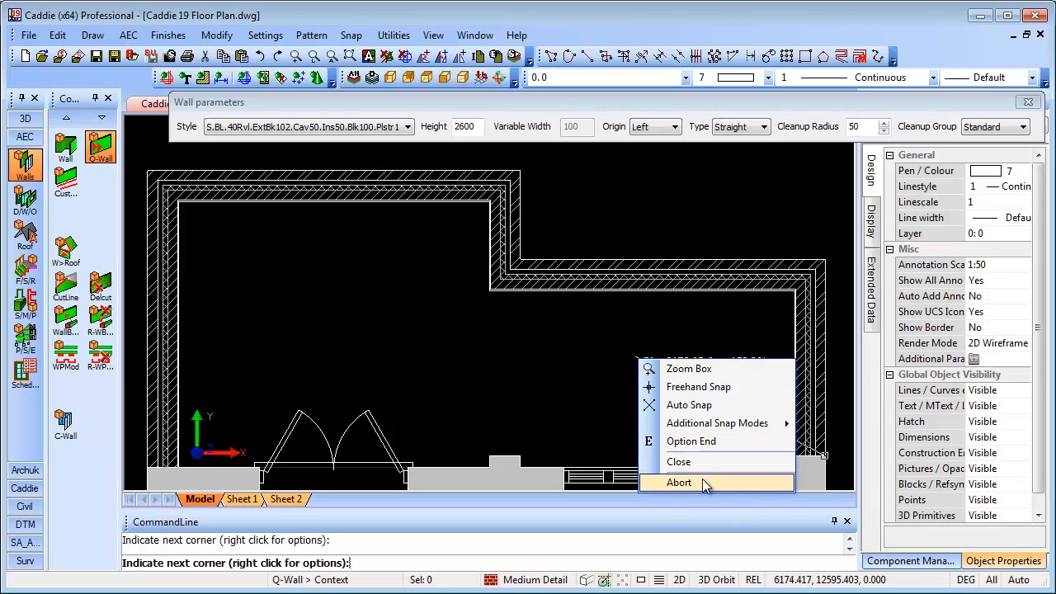
pyautogui.click(680, 482)
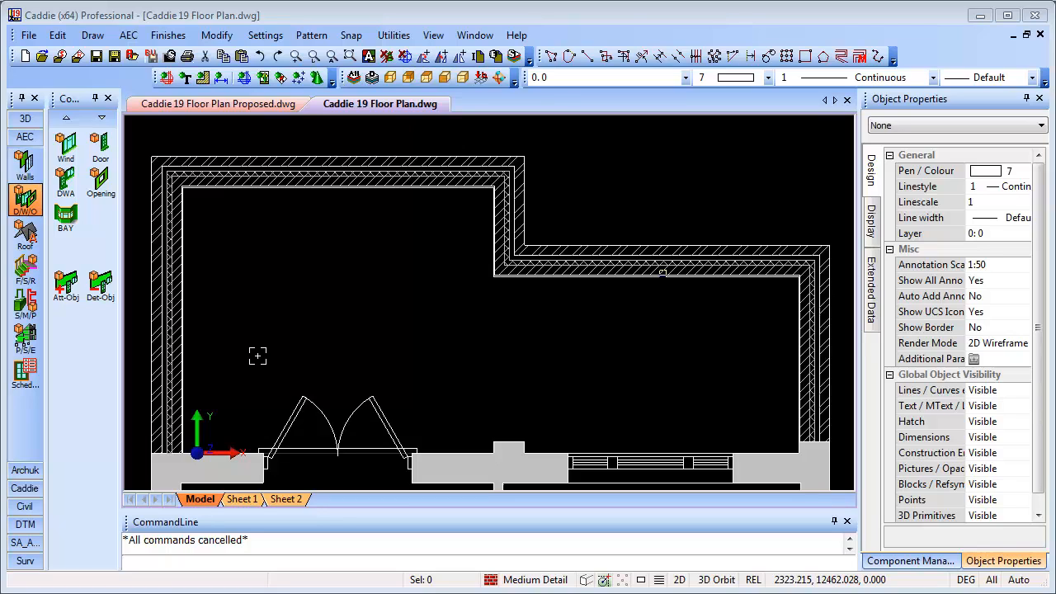
pyautogui.moveTo(369, 365)
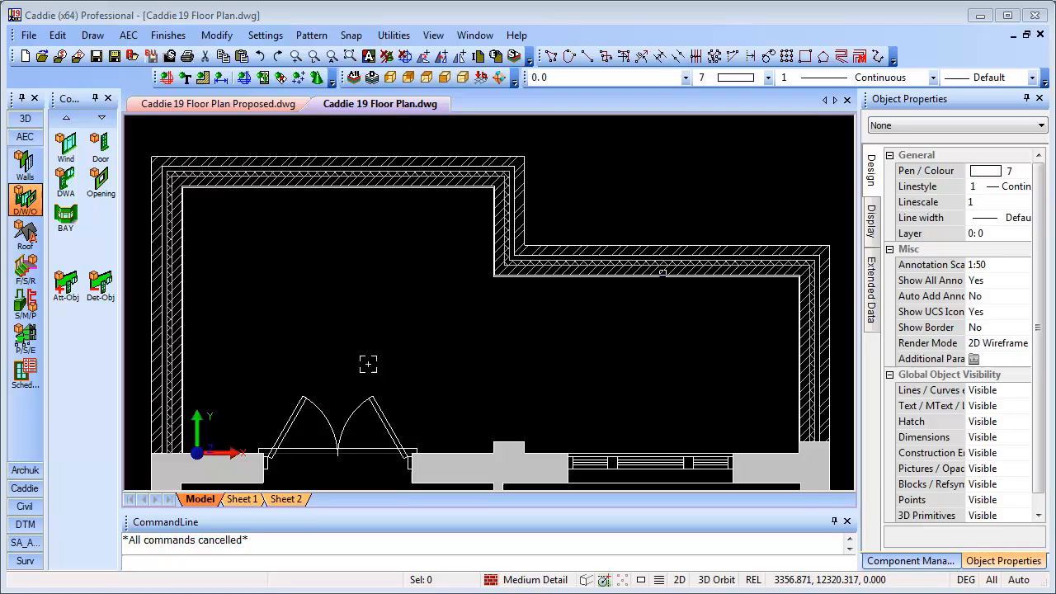
# Select the double door on the front wall and copy it.
pyautogui.click(336, 438)
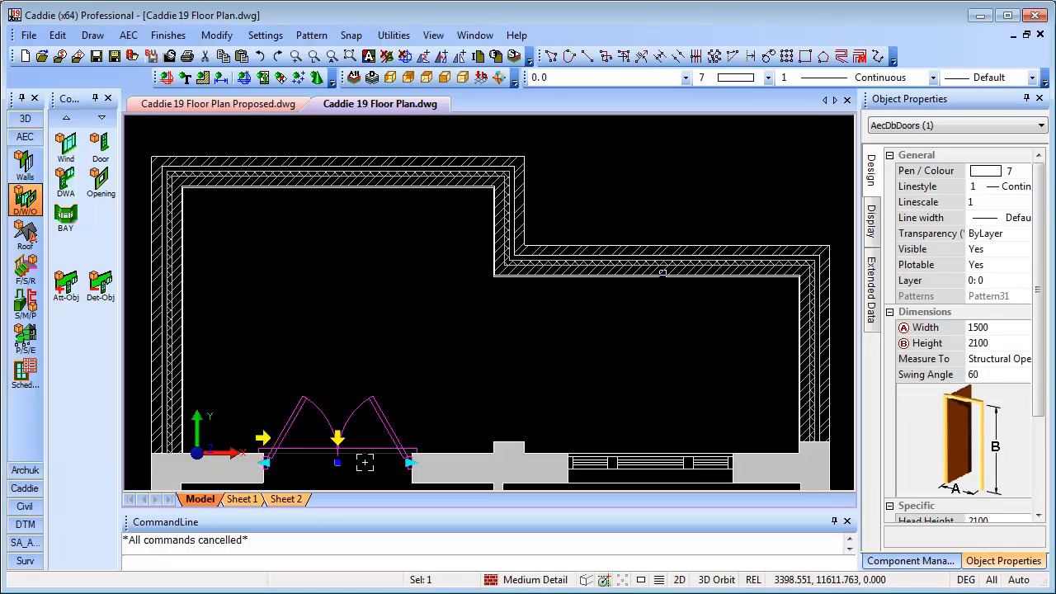
pyautogui.moveTo(329, 341)
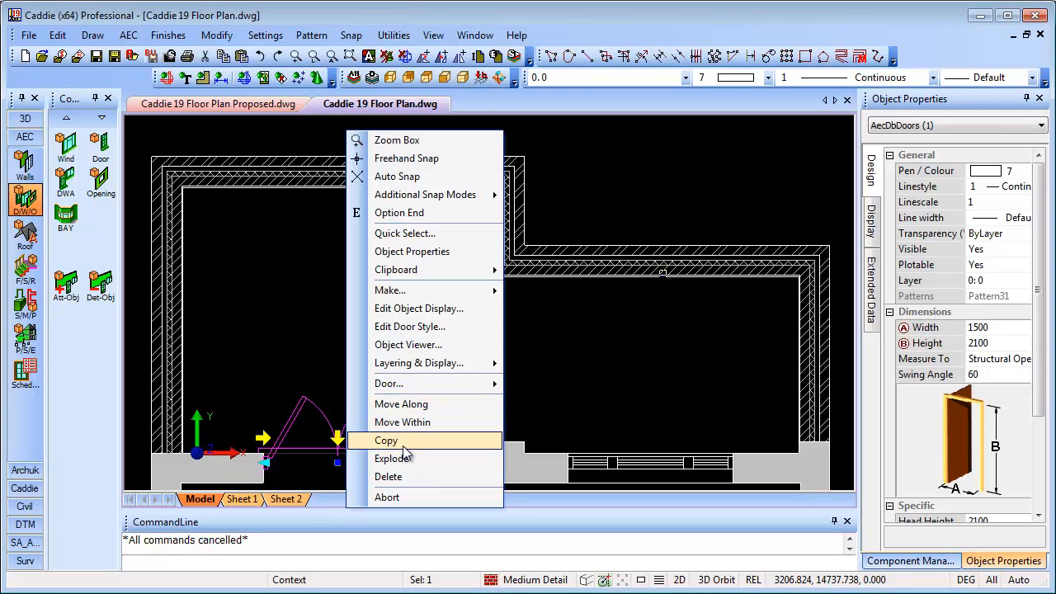
pyautogui.click(386, 439)
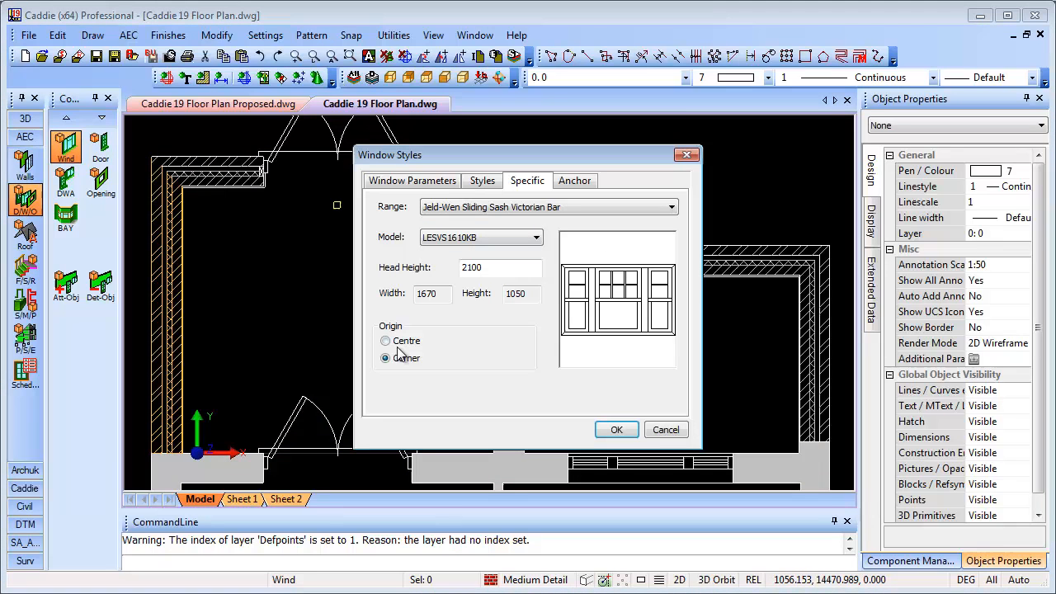
# Set the window origin to Corner and confirm the Jeld-Wen sliding sash style.
pyautogui.click(385, 358)
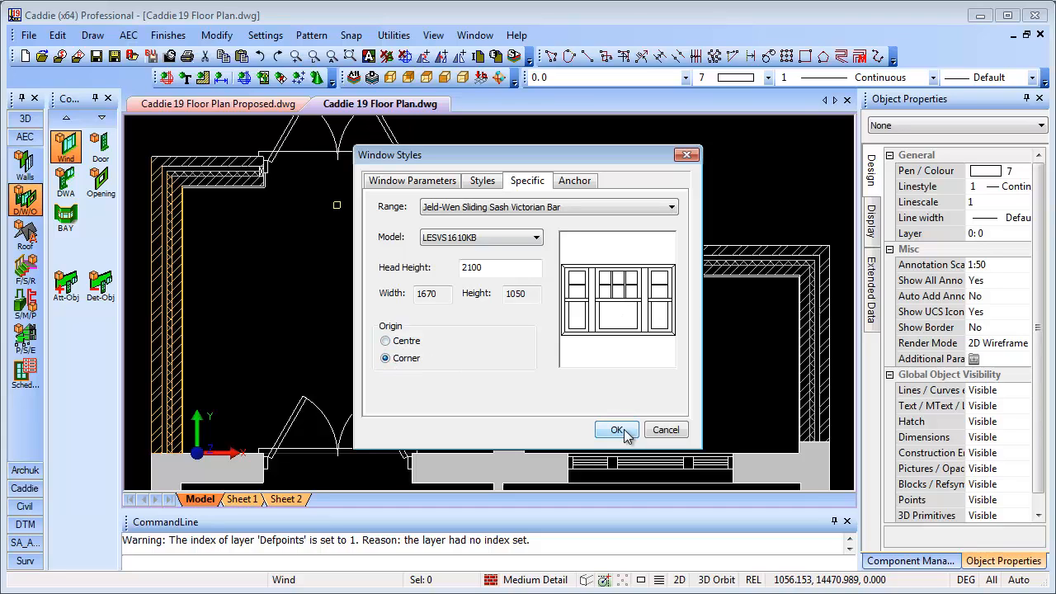
pyautogui.click(617, 429)
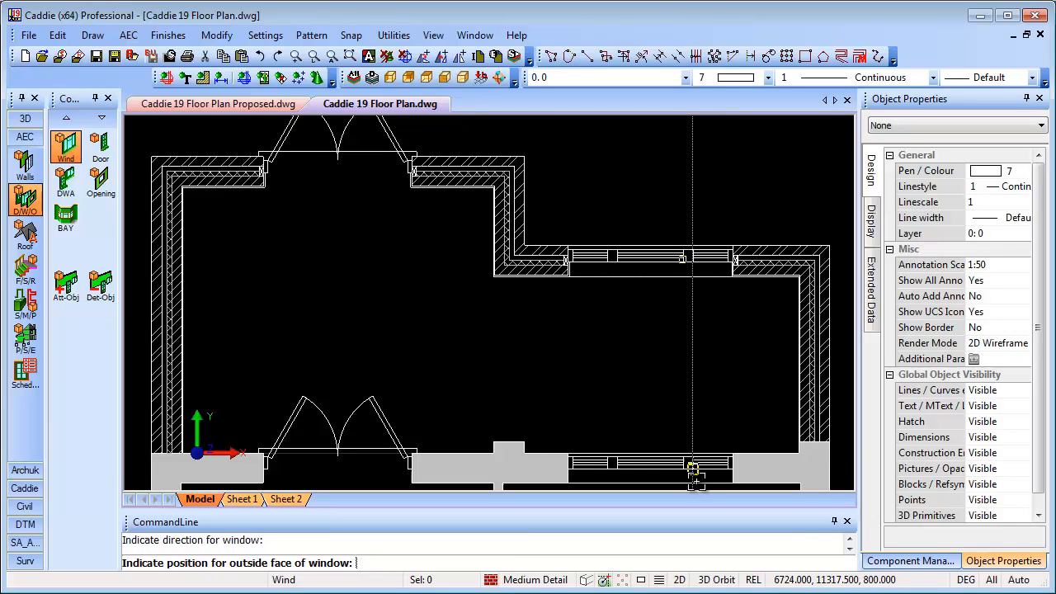
pyautogui.moveTo(684, 377)
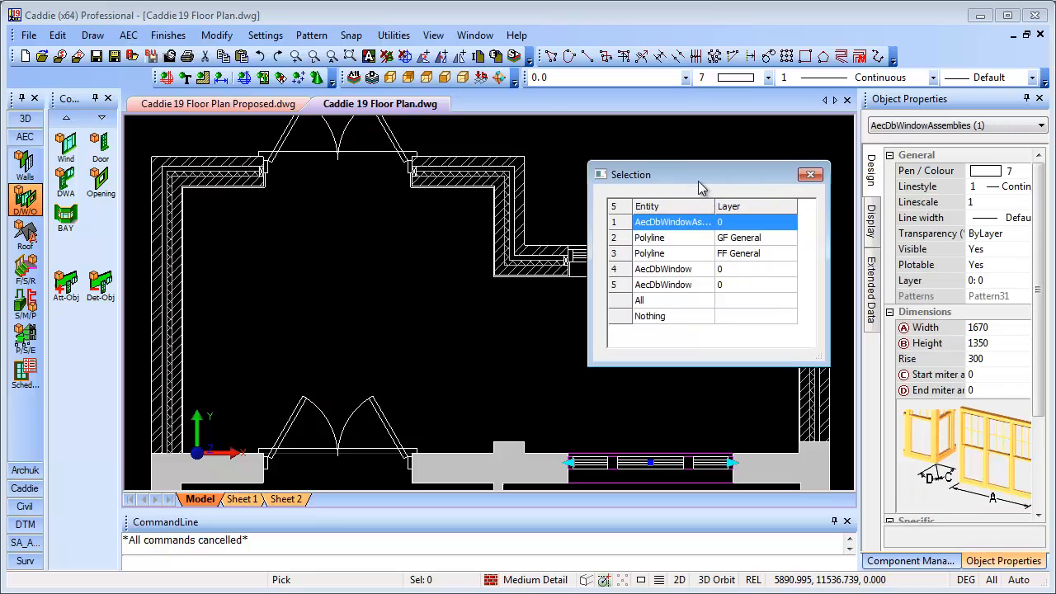
# Step through the overlapping entities and choose AecDbWindowAssembly.
pyautogui.click(650, 237)
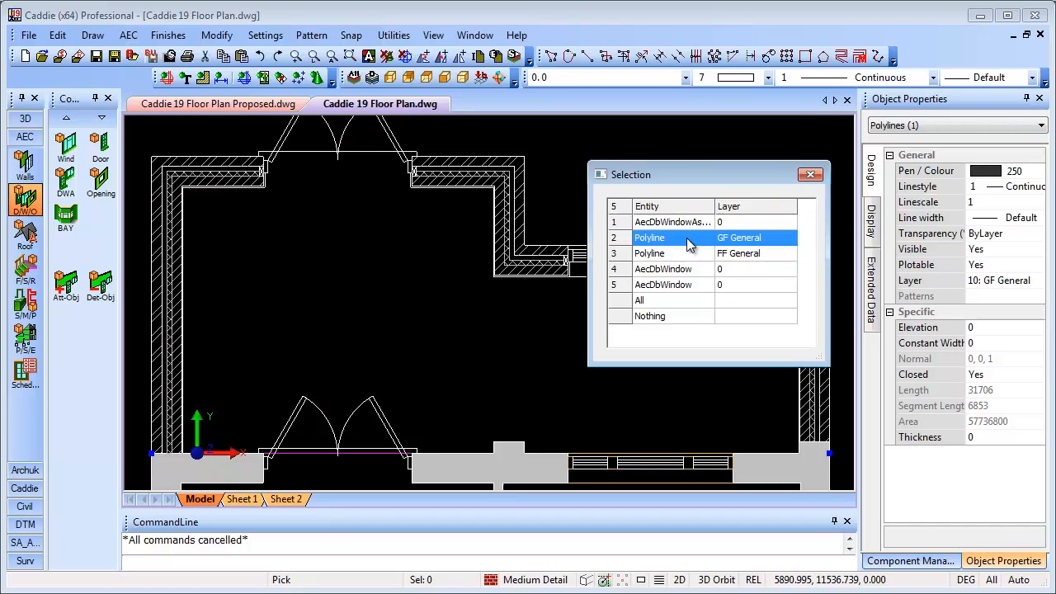
pyautogui.click(682, 221)
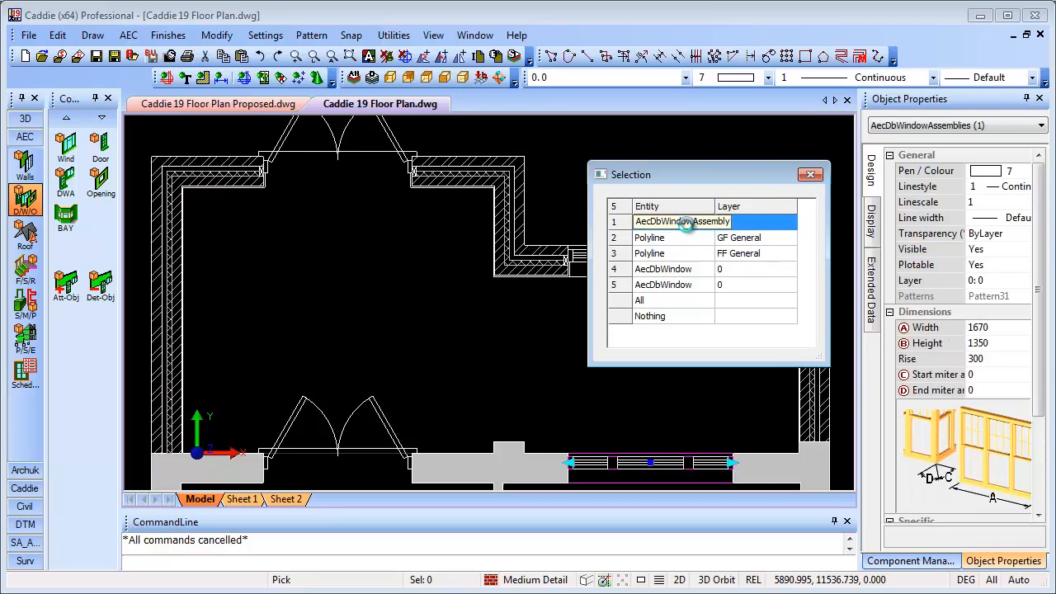
pyautogui.click(650, 254)
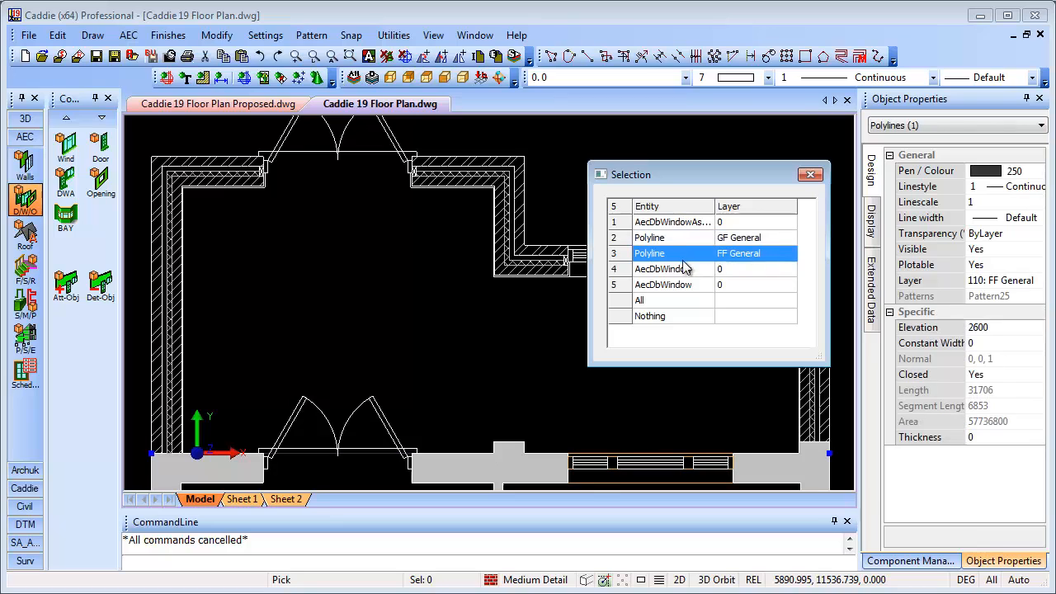
pyautogui.click(663, 269)
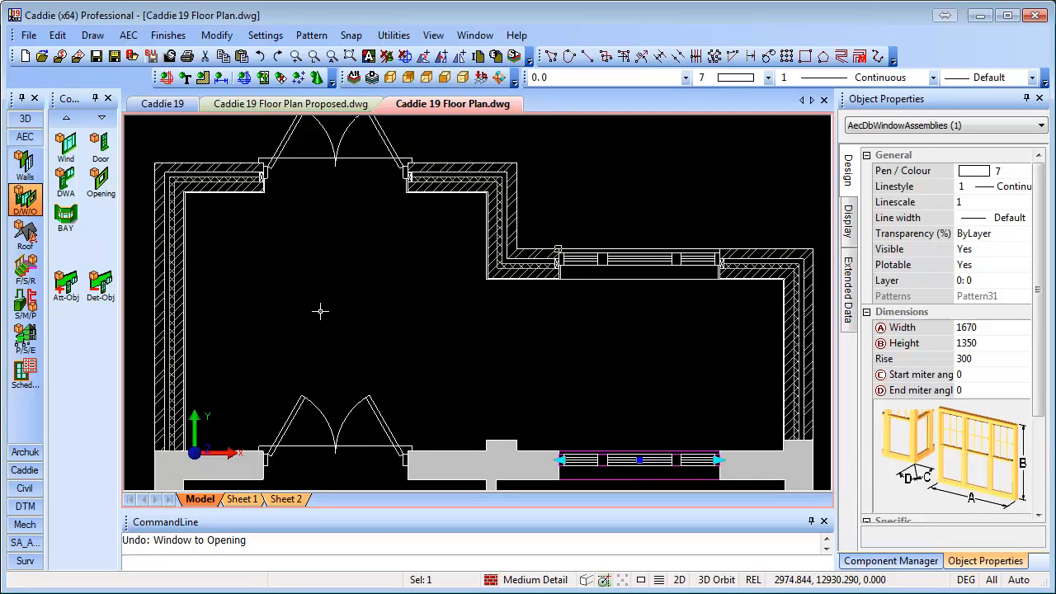
pyautogui.moveTo(241, 330)
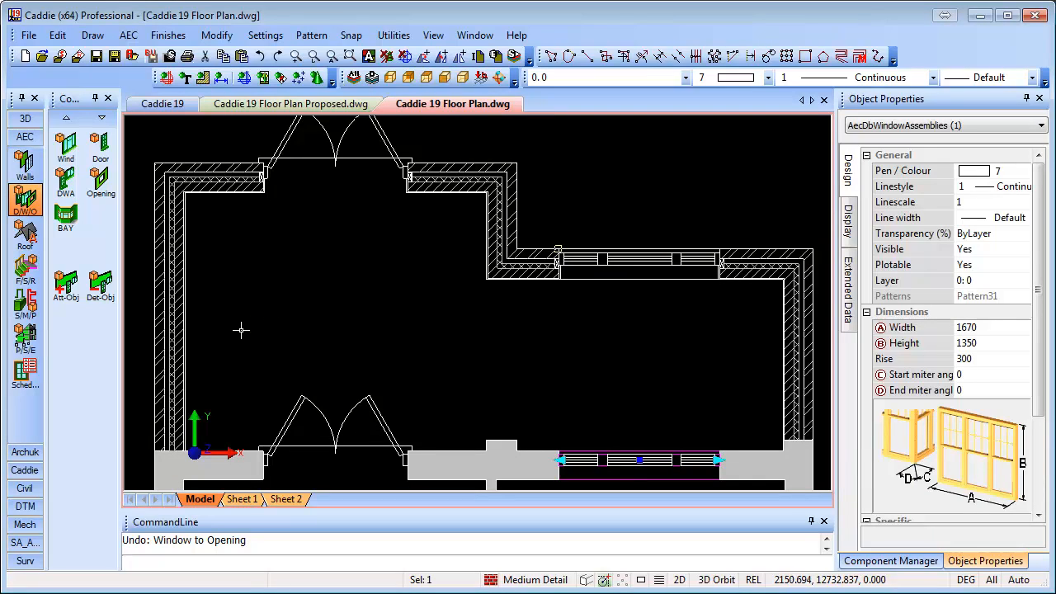
# Bring up the right-click actions for the front window assembly.
pyautogui.rightClick(241, 330)
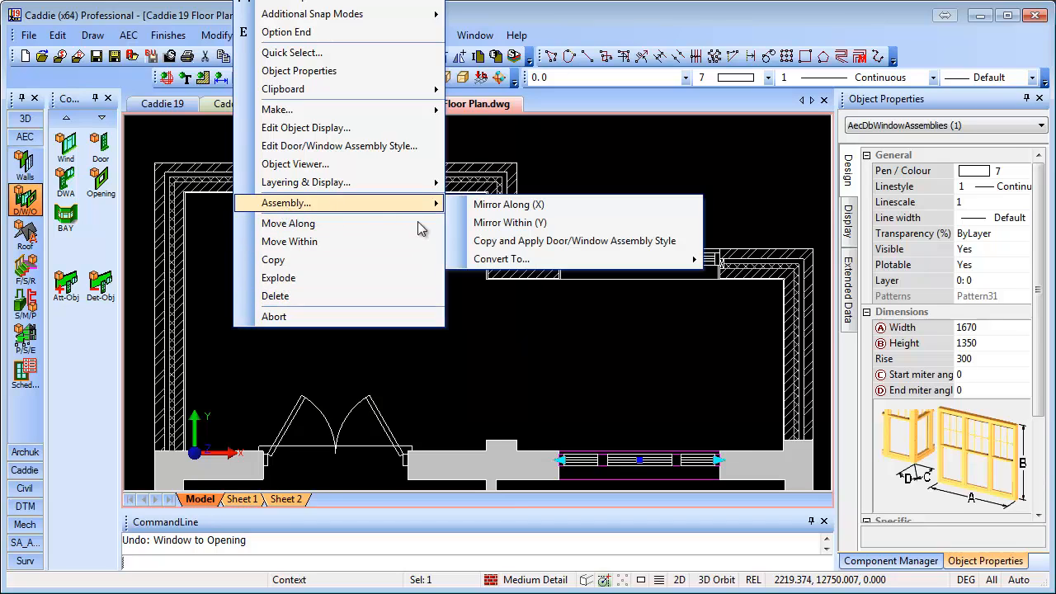
pyautogui.moveTo(501, 257)
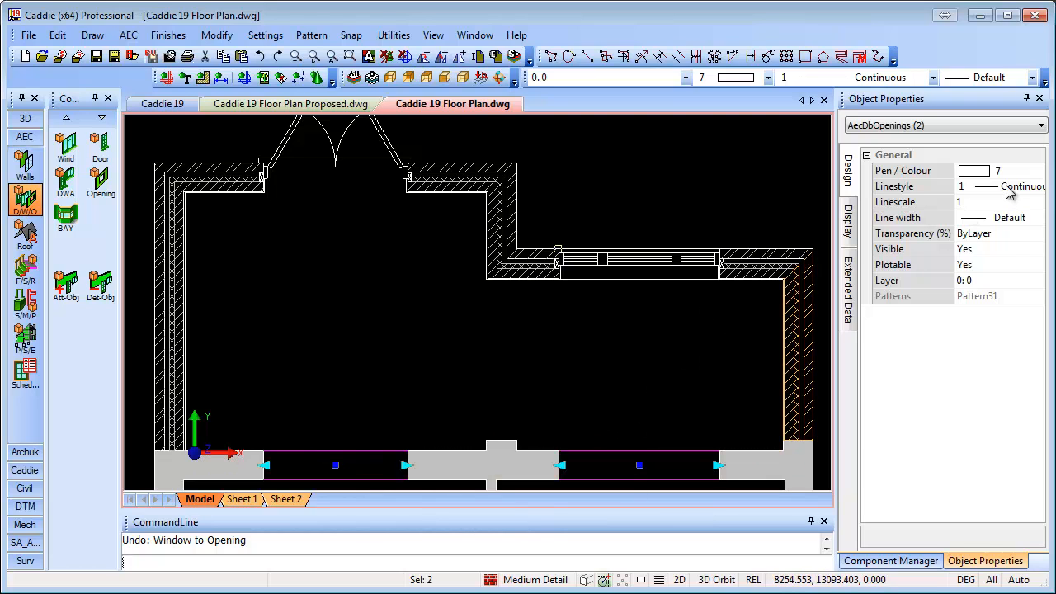
# Set both openings' linestyle to PDASHED, then select the left opening for further actions.
pyautogui.click(1036, 185)
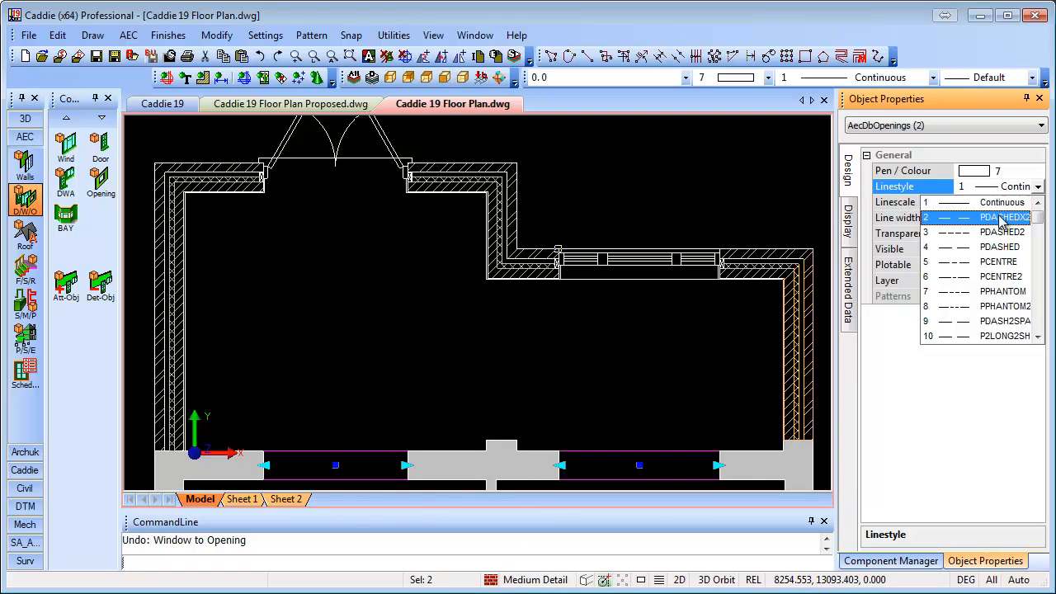
pyautogui.click(982, 218)
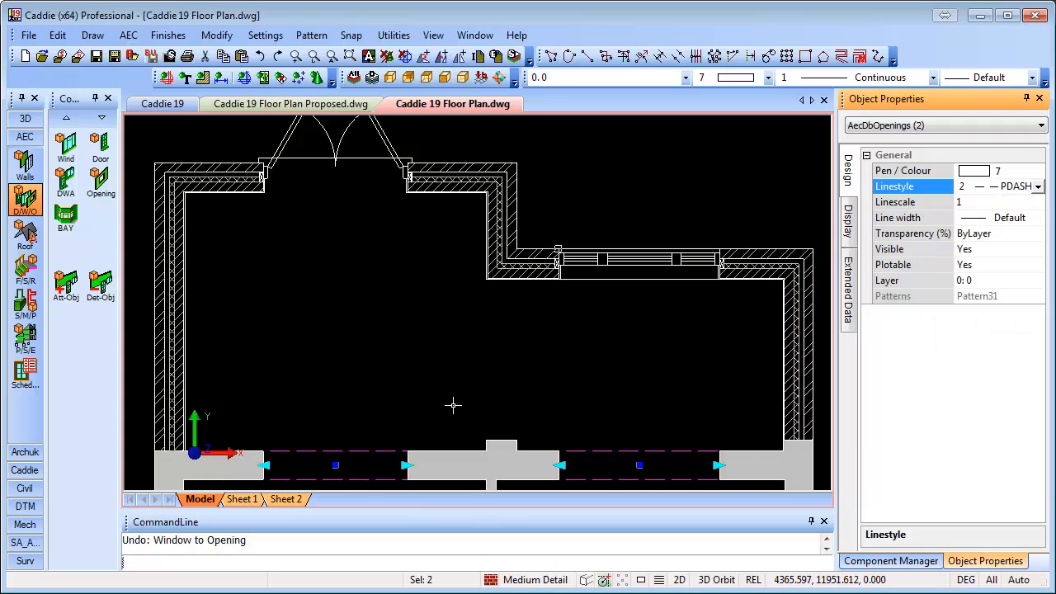
pyautogui.moveTo(462, 397)
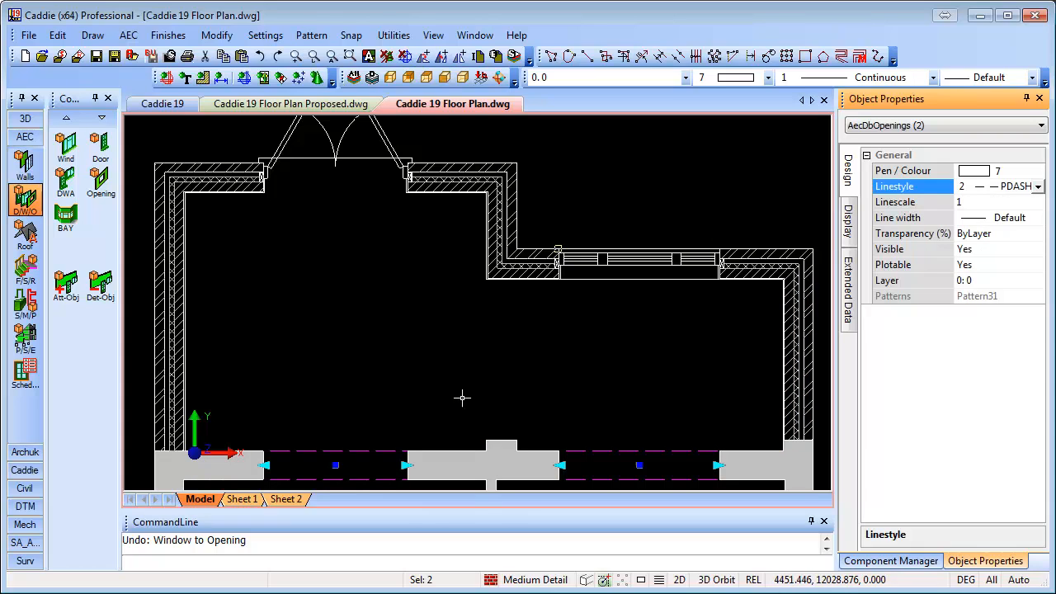
pyautogui.rightClick(462, 398)
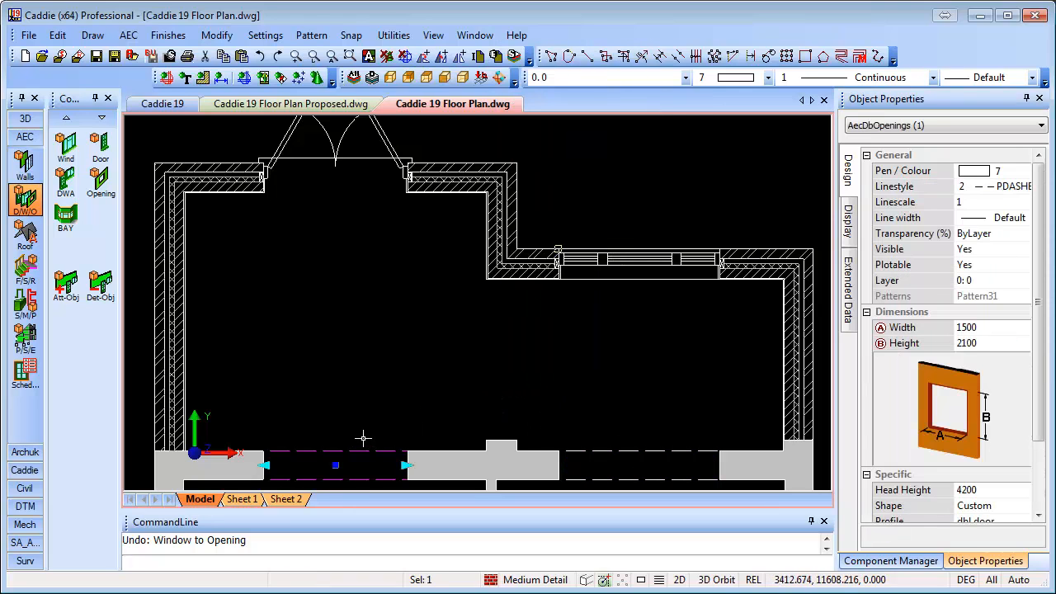
pyautogui.rightClick(363, 437)
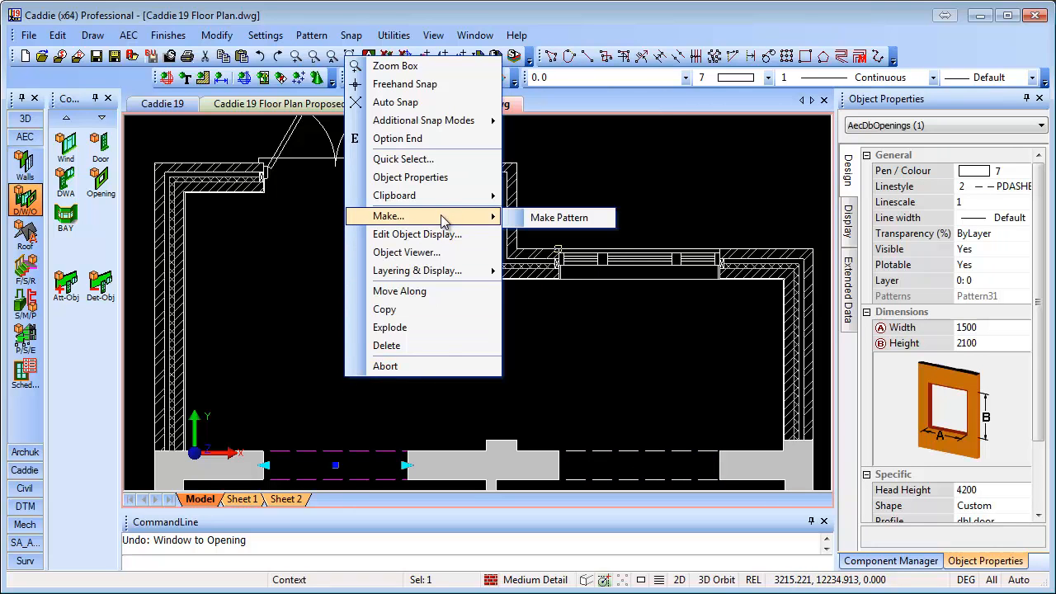
# In Edit Object Display, set the opening's plan Length Lines Visible to no.
pyautogui.click(416, 234)
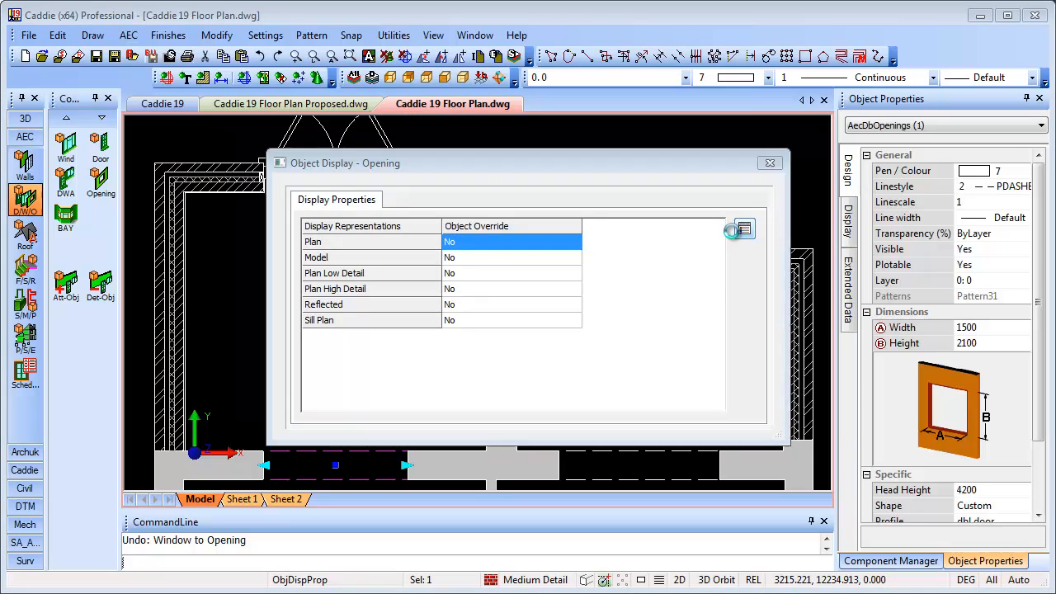
pyautogui.click(743, 227)
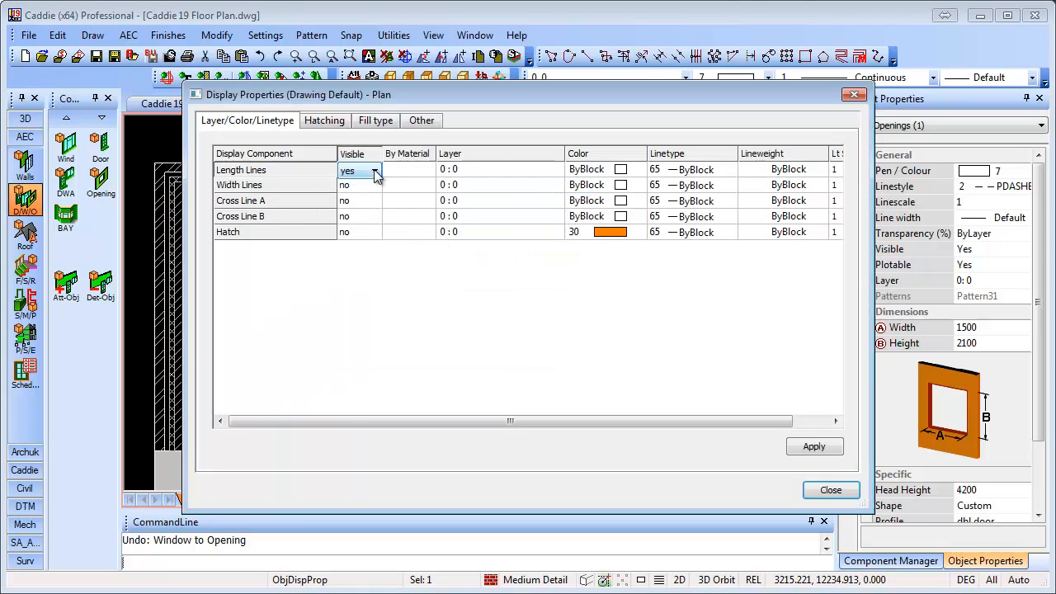
pyautogui.click(374, 170)
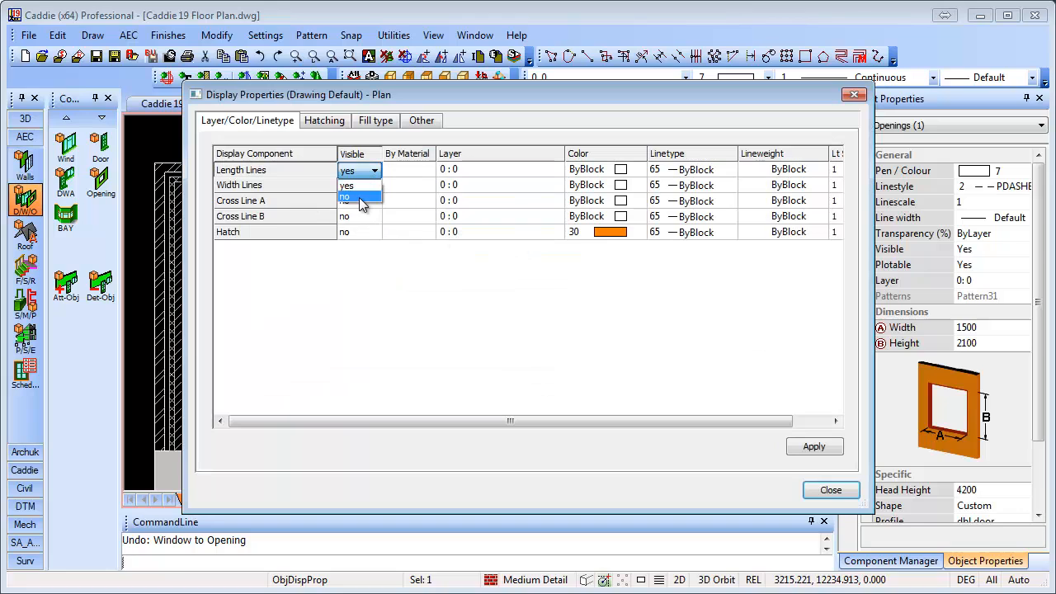
pyautogui.click(345, 198)
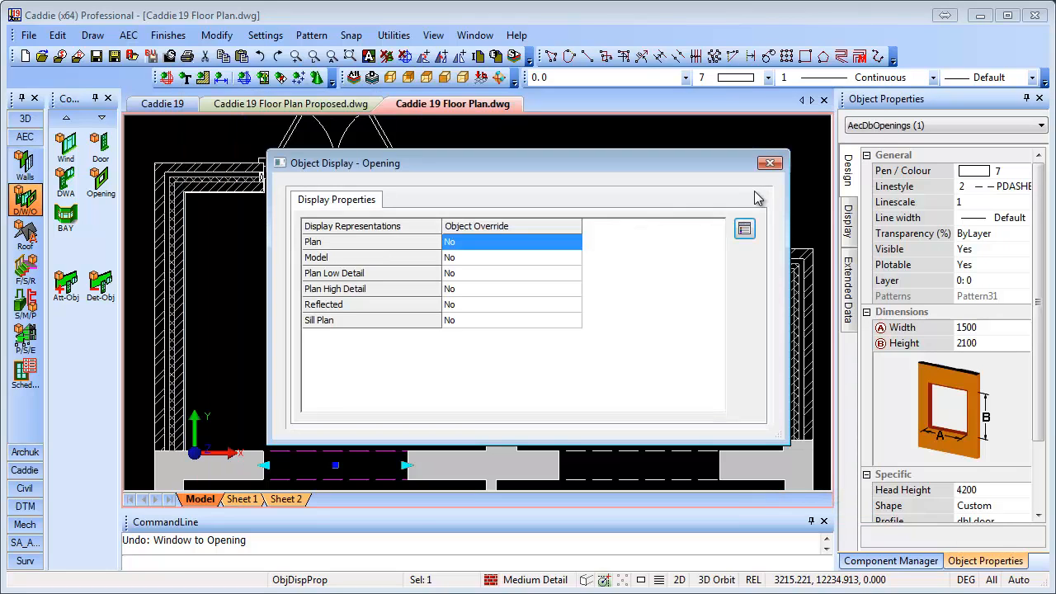
# Recheck the plan length-line visibility and close the Display Properties dialogs.
pyautogui.click(771, 163)
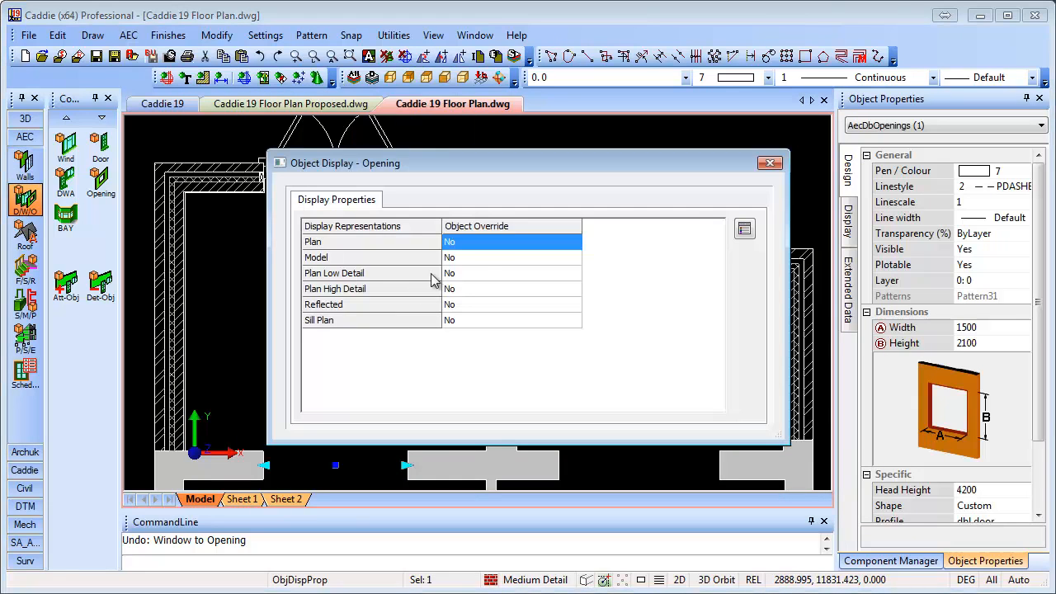
pyautogui.moveTo(696, 245)
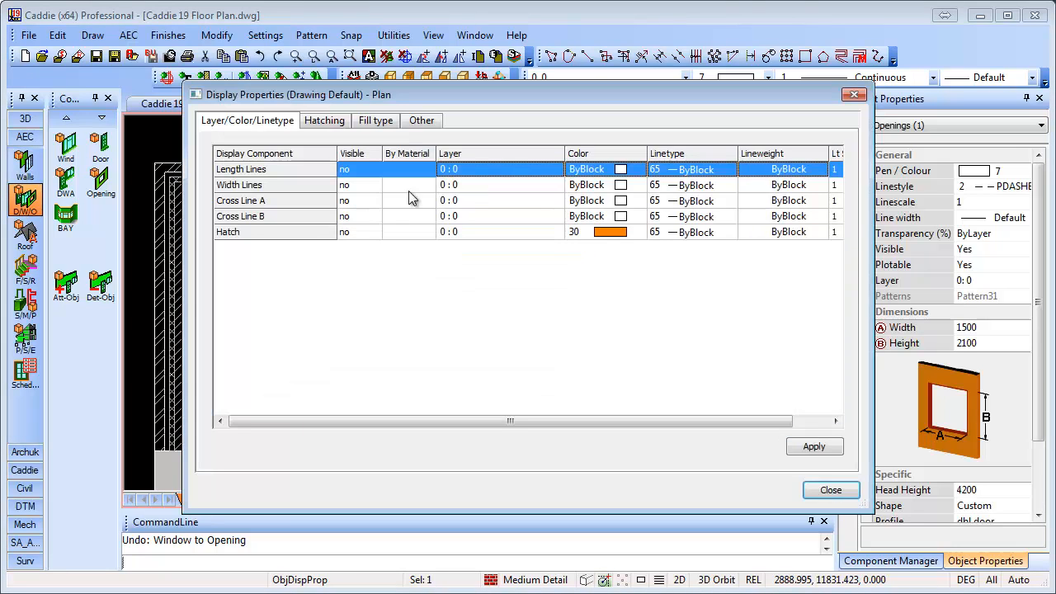
pyautogui.click(360, 168)
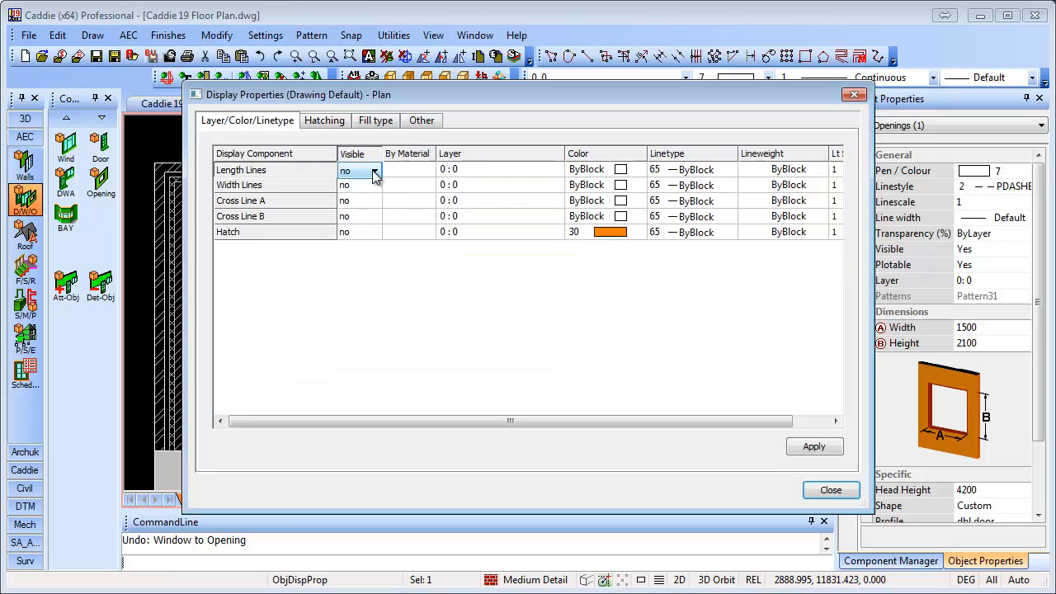
pyautogui.click(373, 170)
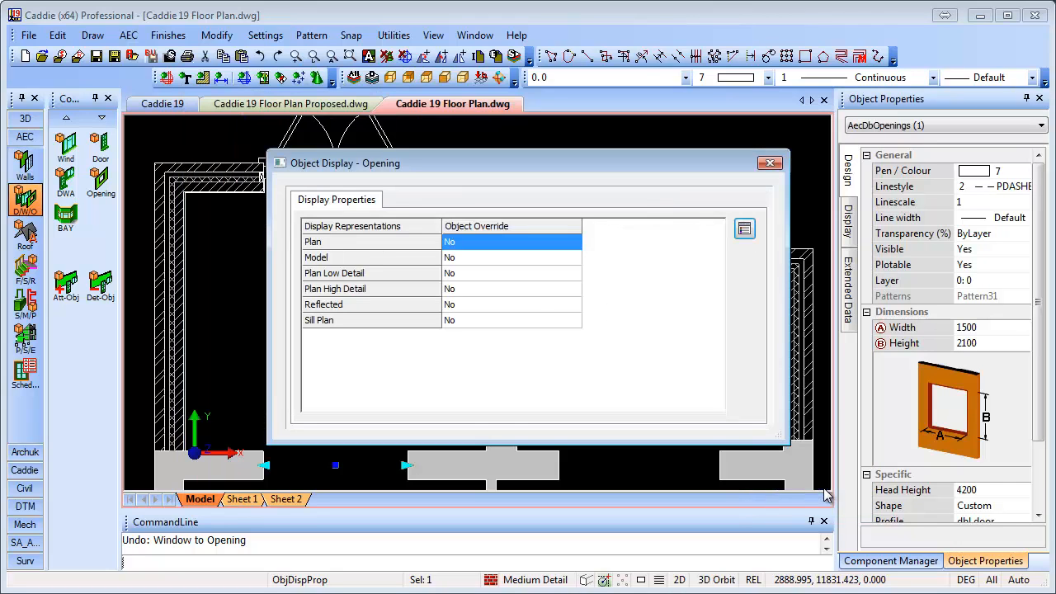
pyautogui.click(769, 164)
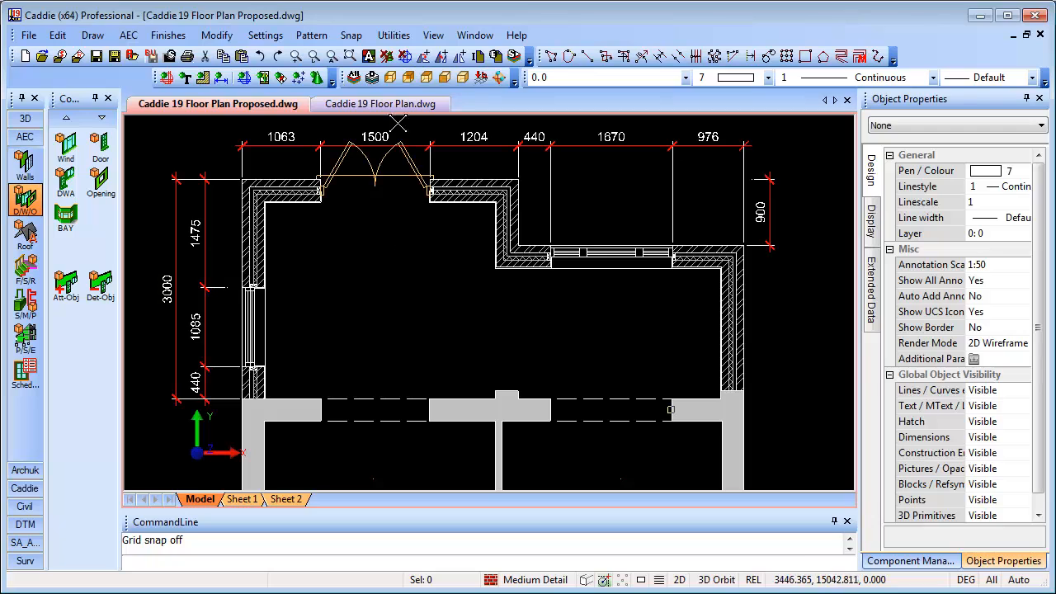
# Insert a Jeld-Wen sliding sash window into the rear extension wall at an offset of 40.
pyautogui.click(380, 102)
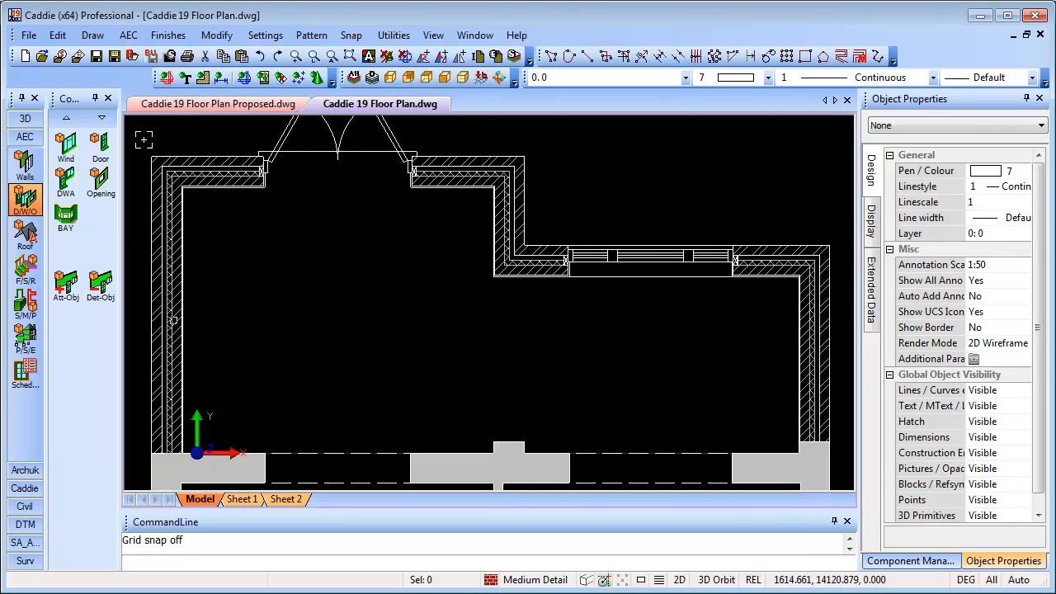
pyautogui.click(66, 142)
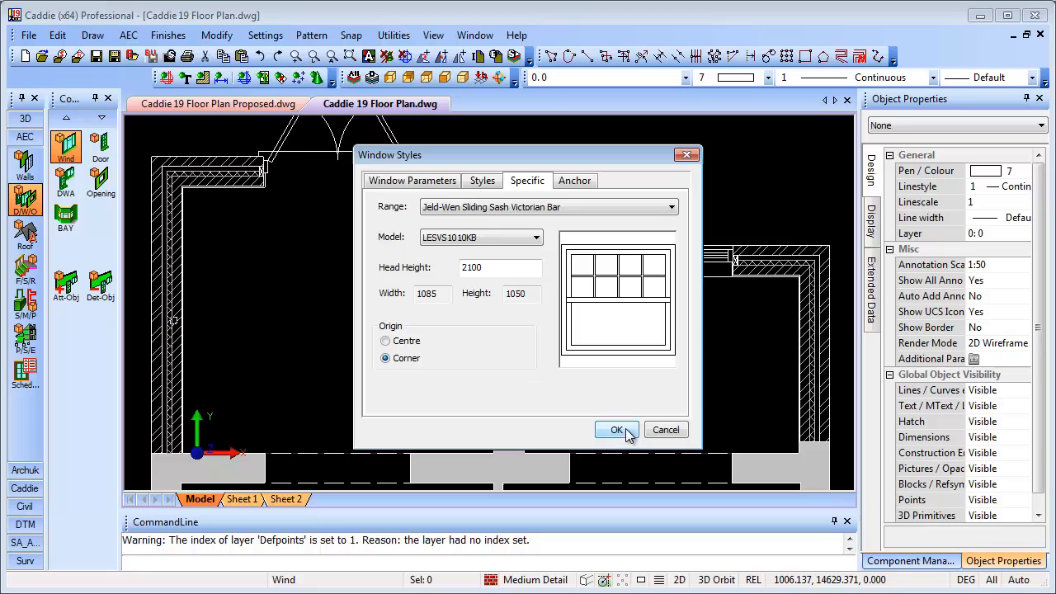
pyautogui.click(617, 429)
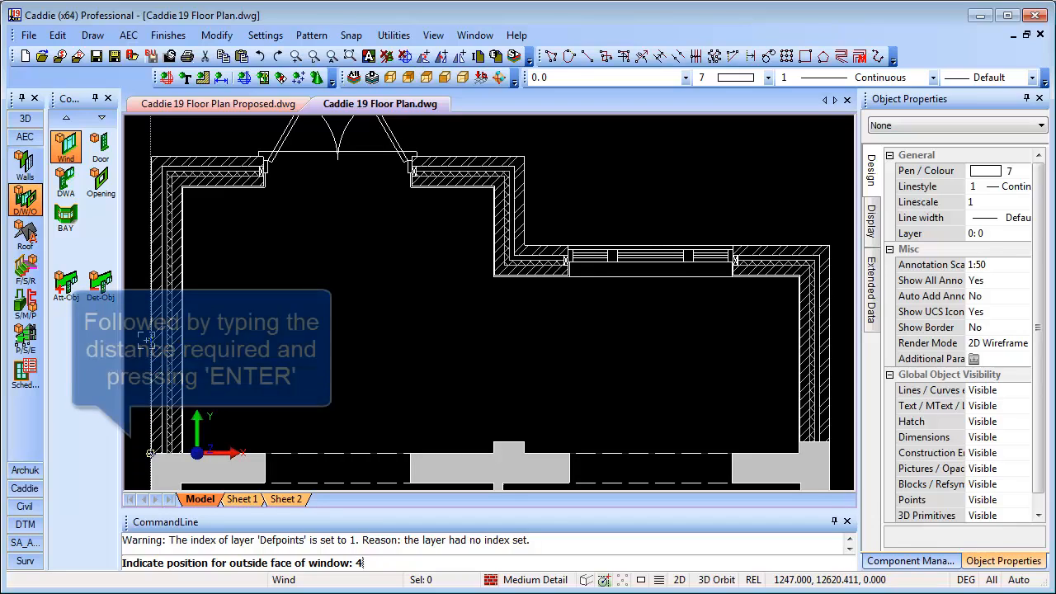
pyautogui.write('40')
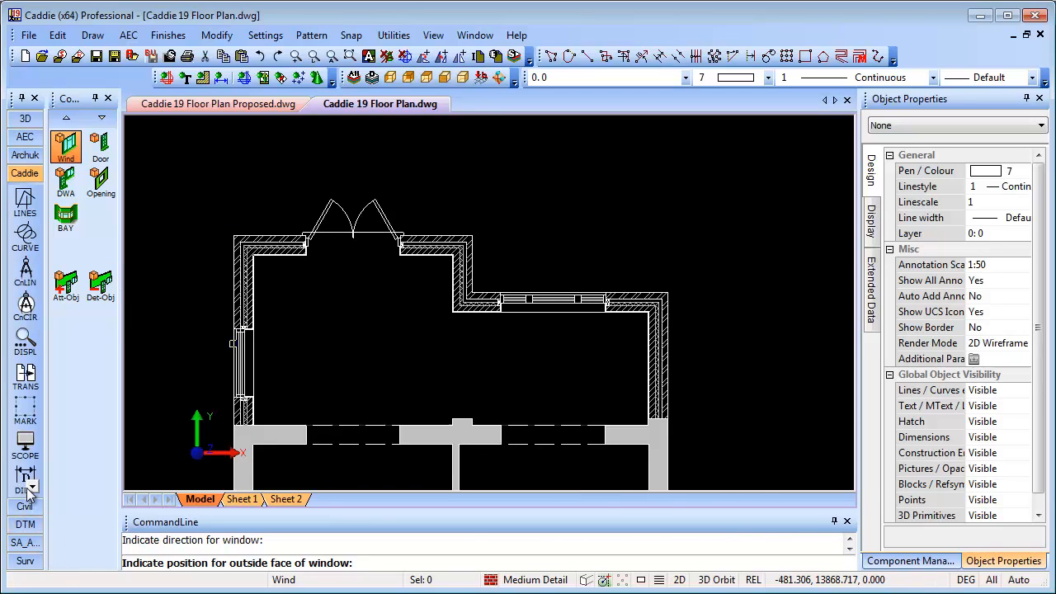
pyautogui.click(24, 479)
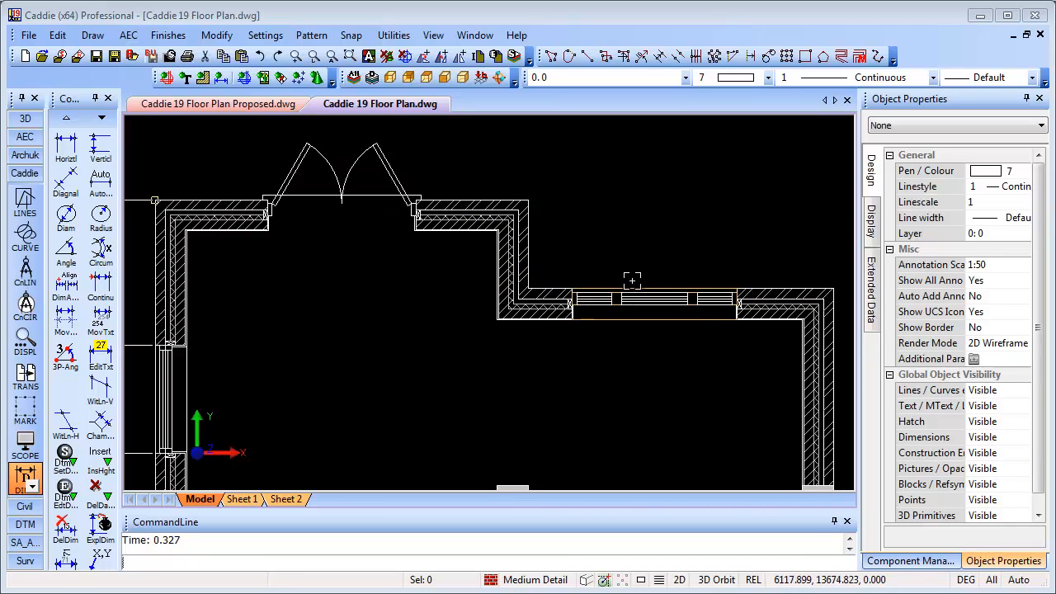
pyautogui.moveTo(683, 271)
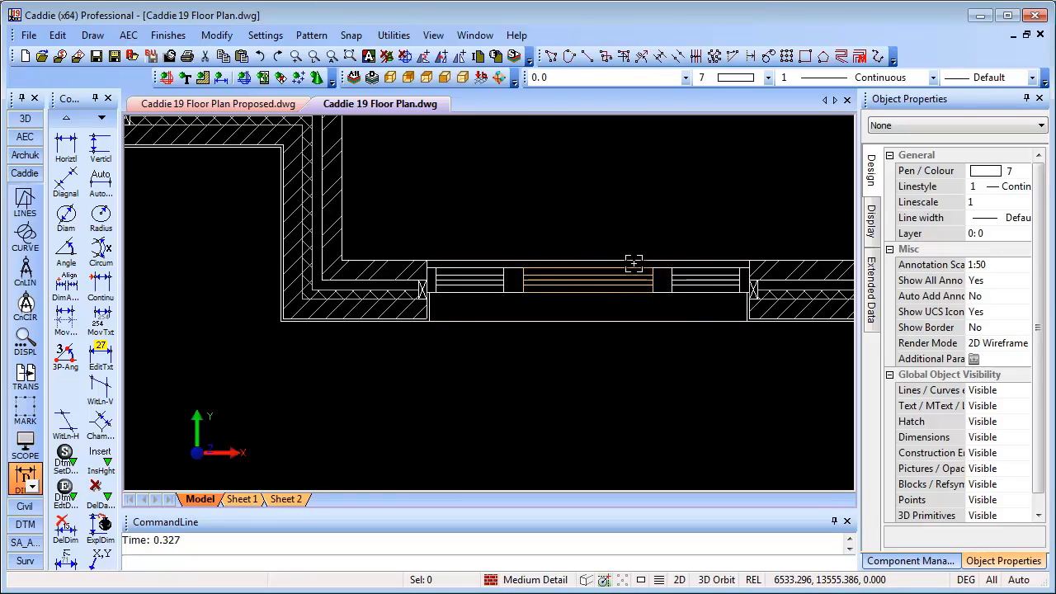
# Pick the new window and select it as the whole AecDbWindowAssemblies object.
pyautogui.click(635, 277)
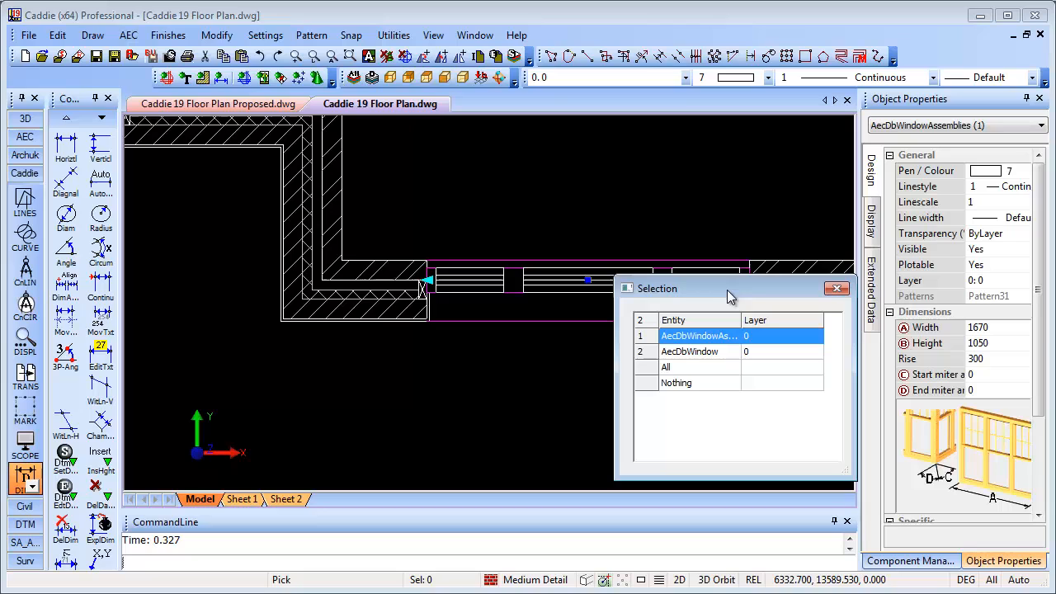
pyautogui.click(697, 351)
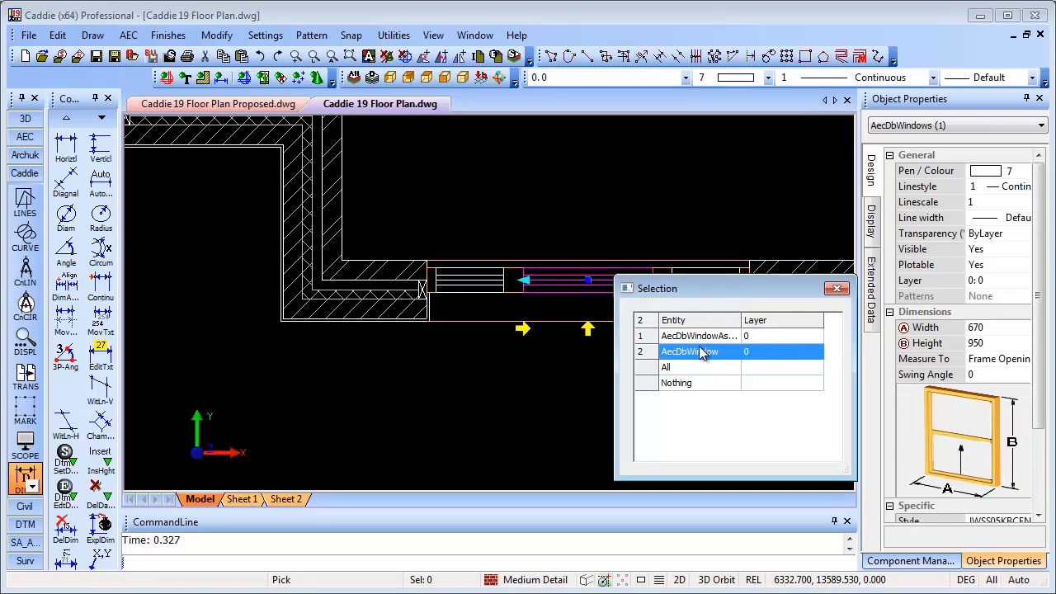
pyautogui.click(708, 335)
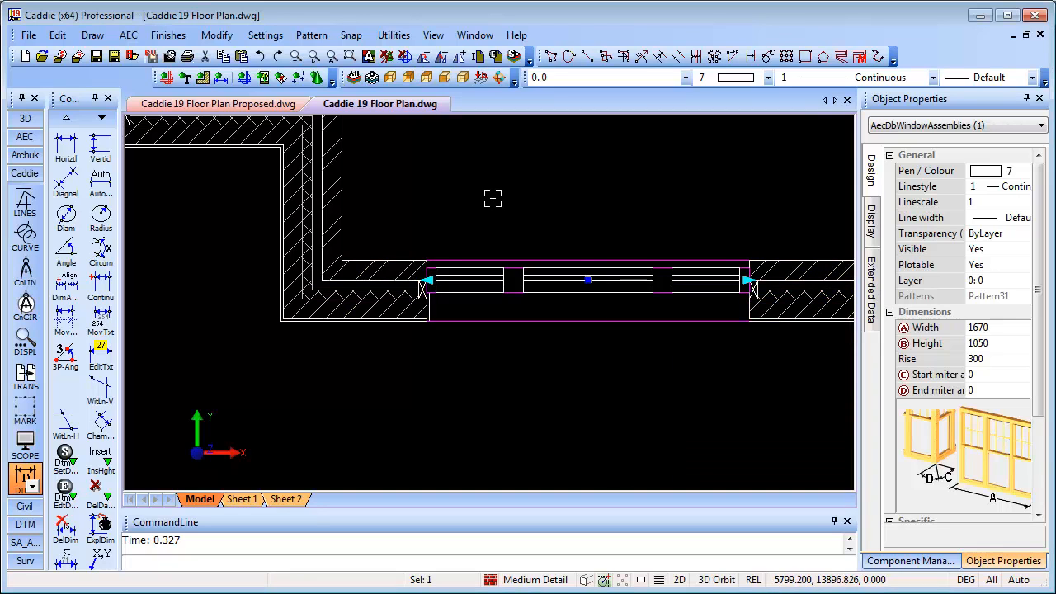
pyautogui.click(264, 34)
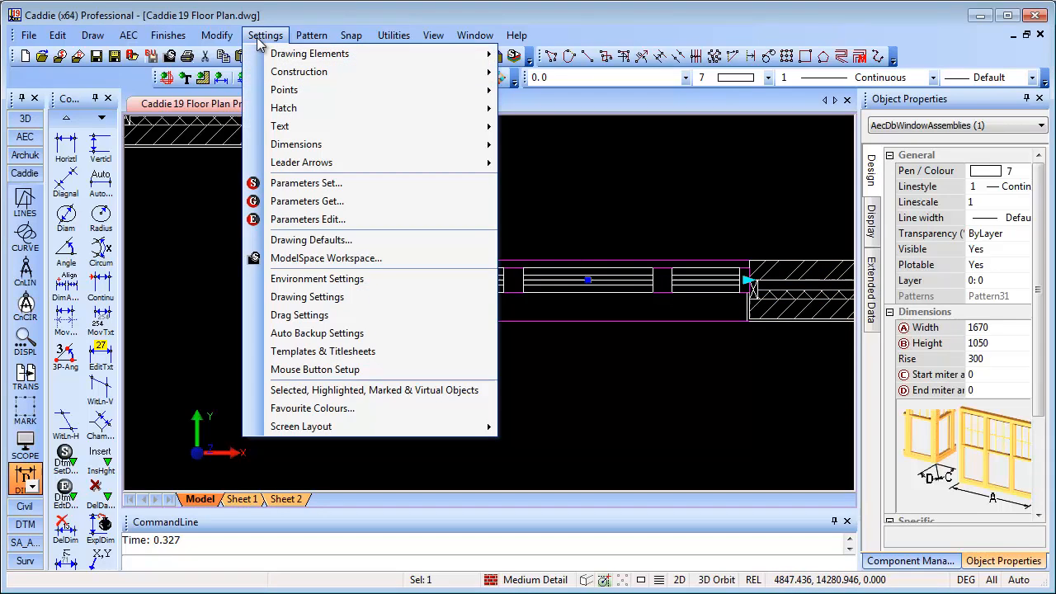
pyautogui.moveTo(311, 53)
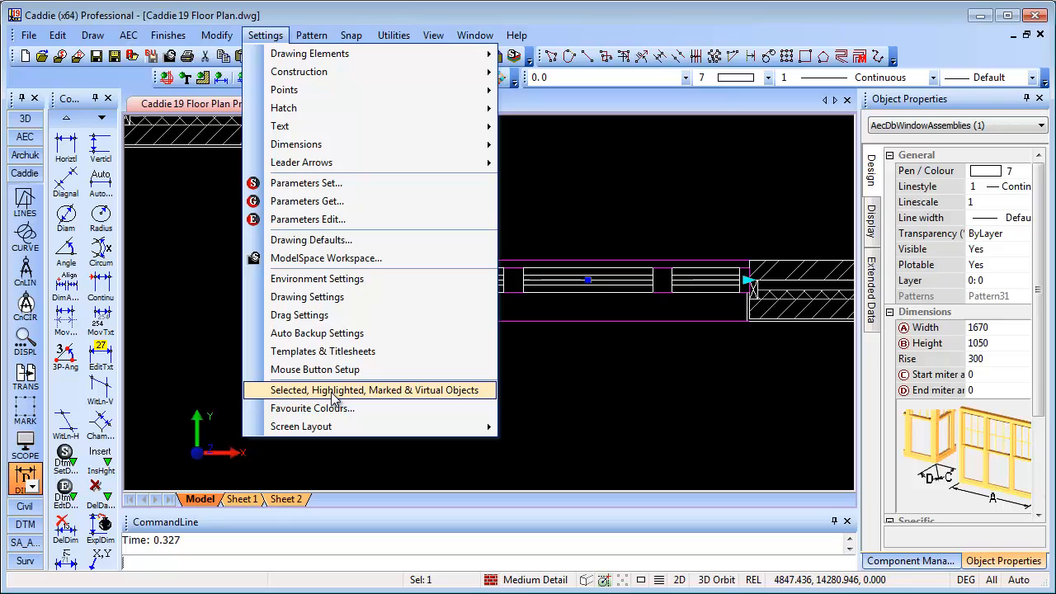
# Untick Show selection dialog in the Selection Settings so overlapping picks skip the choice dialog.
pyautogui.click(376, 389)
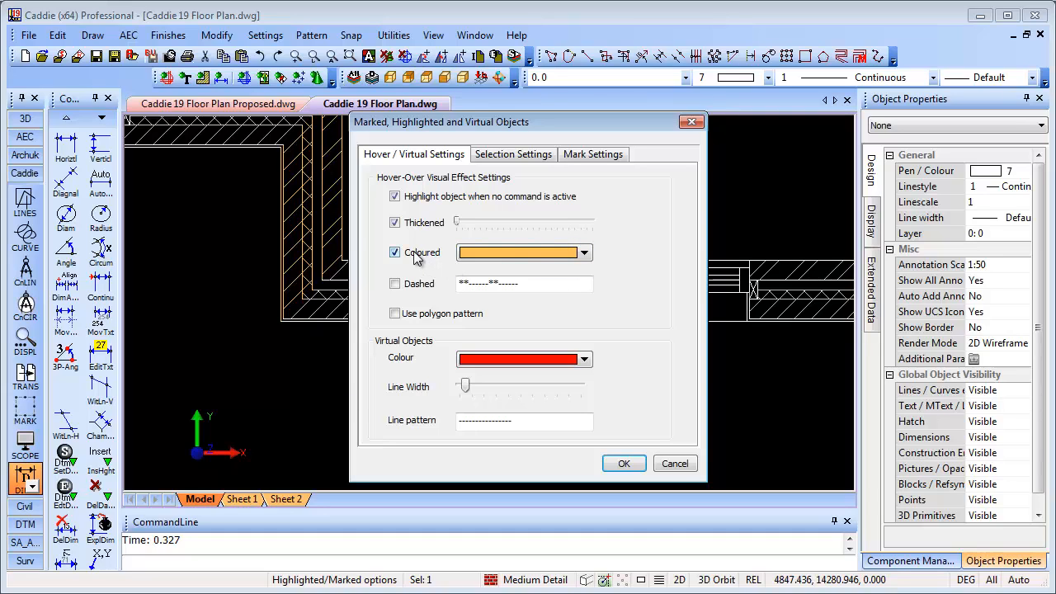
pyautogui.moveTo(405, 204)
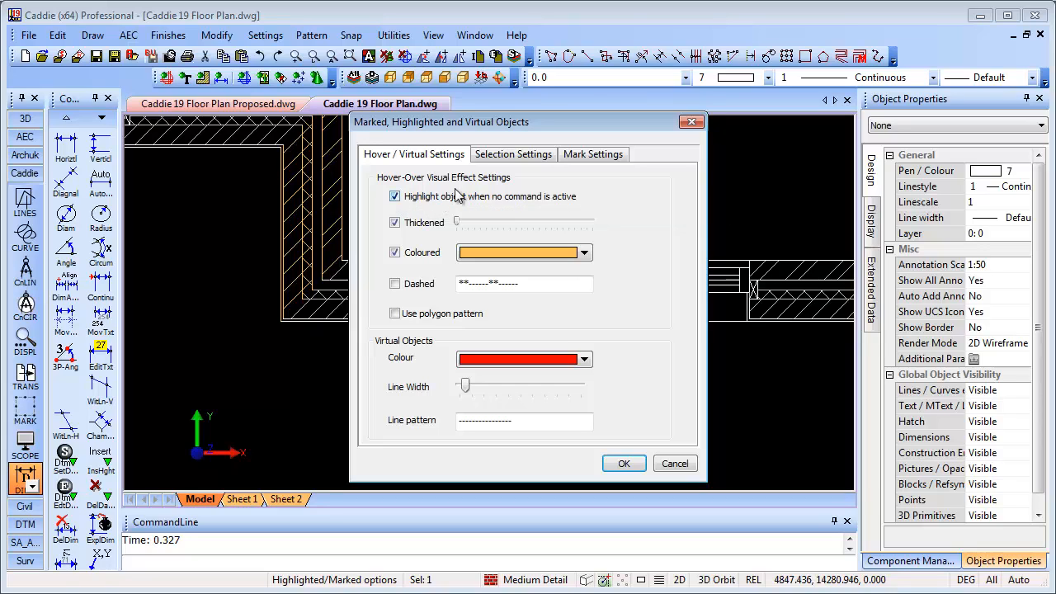
pyautogui.click(514, 155)
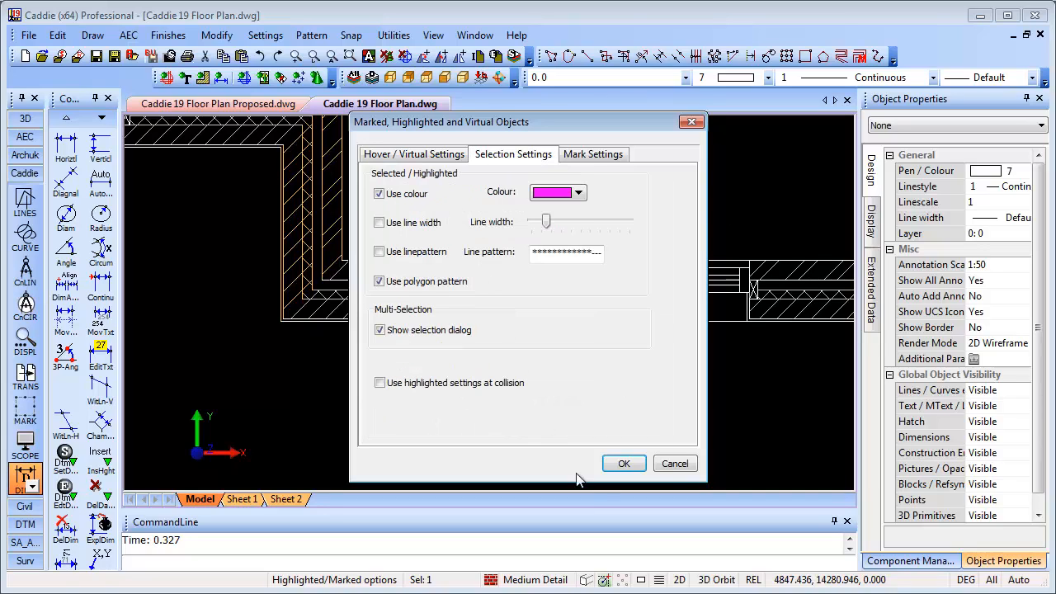
pyautogui.moveTo(380, 330)
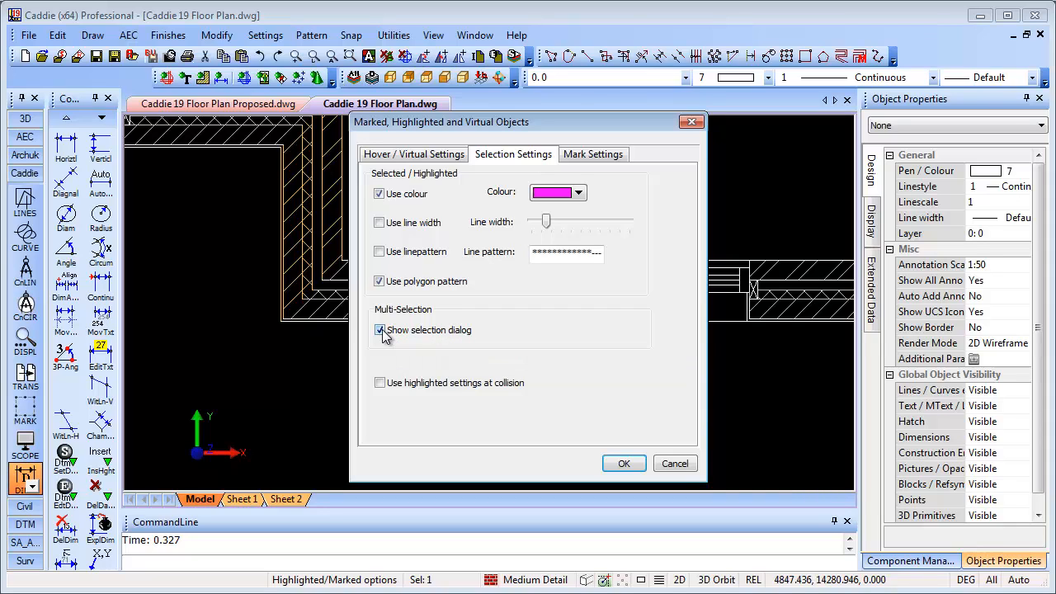
pyautogui.click(379, 330)
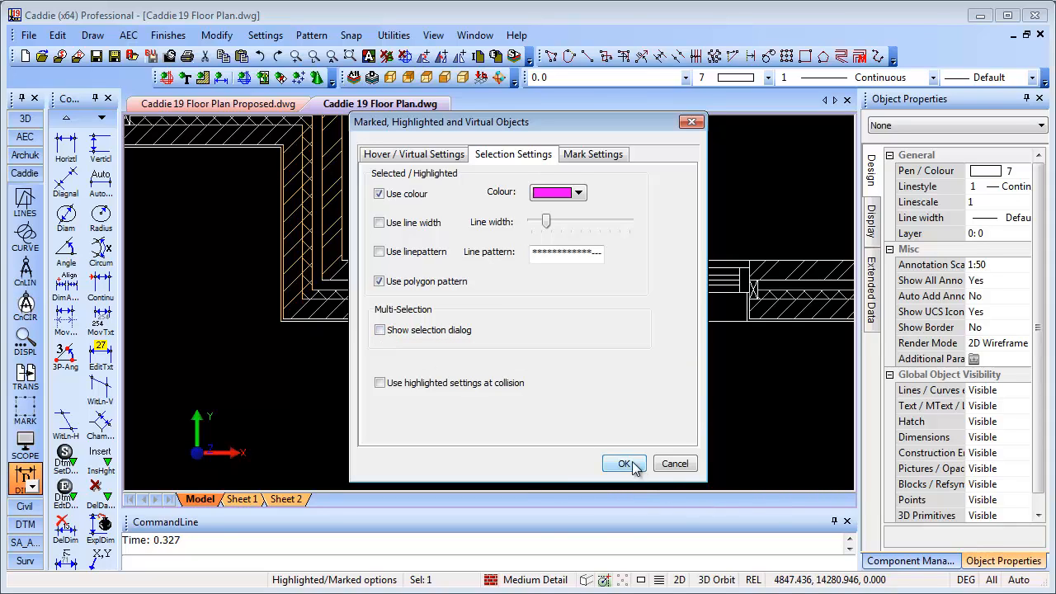
pyautogui.click(624, 462)
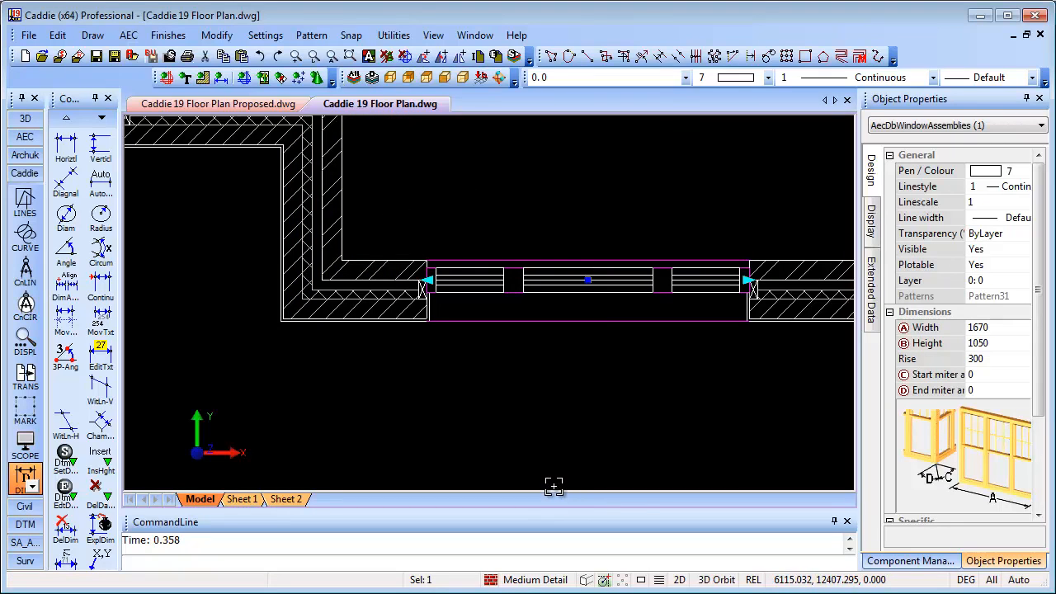
pyautogui.moveTo(376, 211)
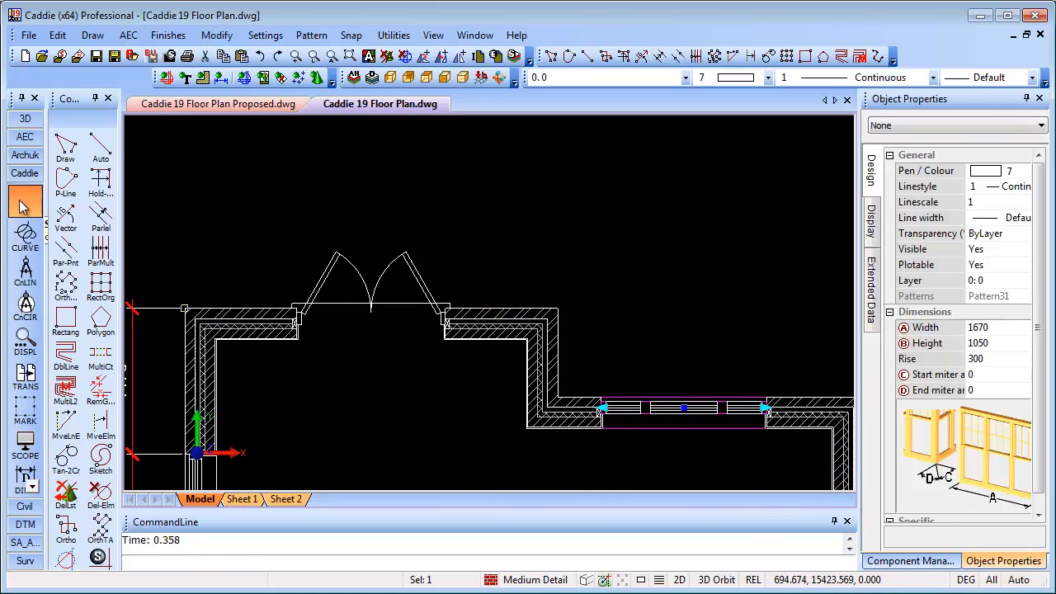
# Draw a polyline edge above the front wall at the top-left of the plan.
pyautogui.click(66, 173)
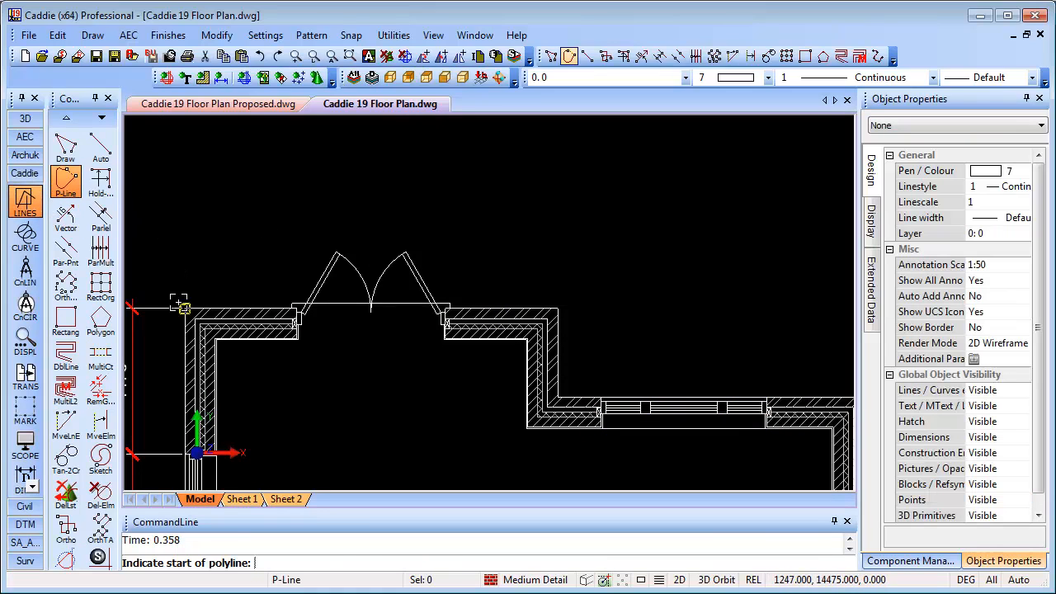
pyautogui.click(183, 148)
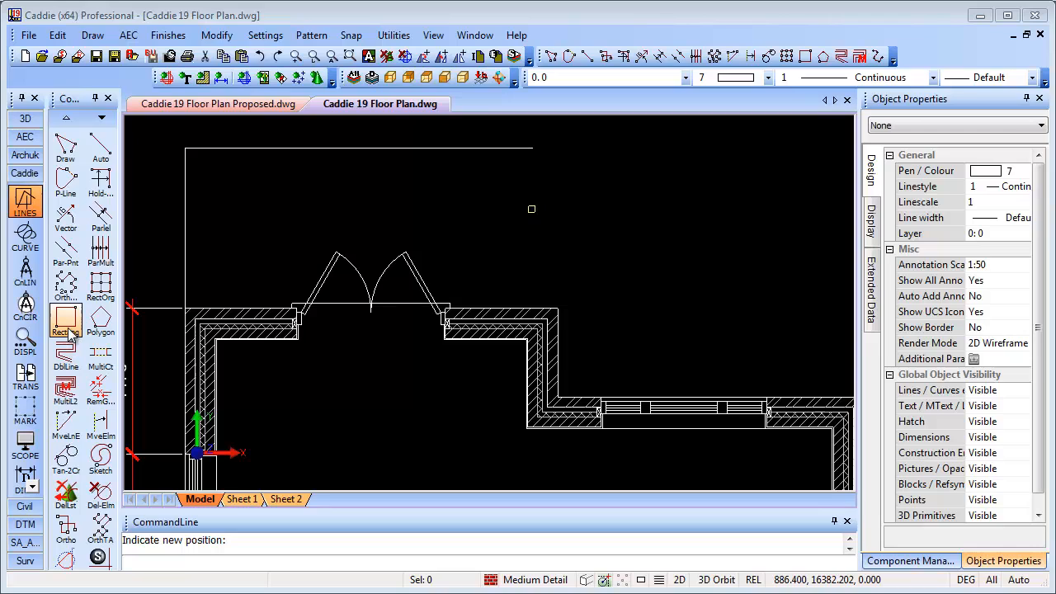
pyautogui.click(66, 321)
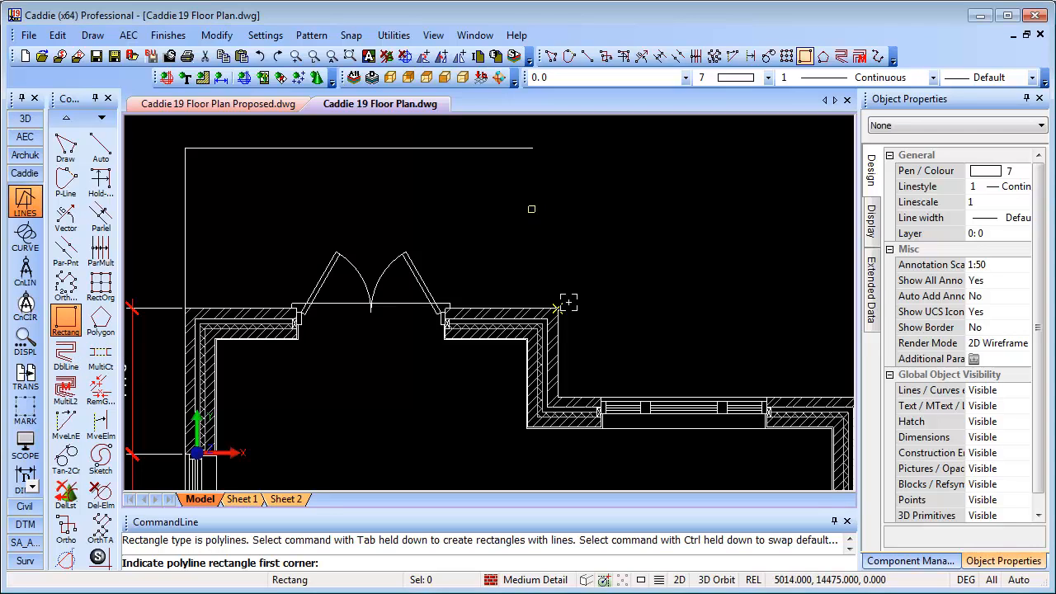
pyautogui.moveTo(574, 301)
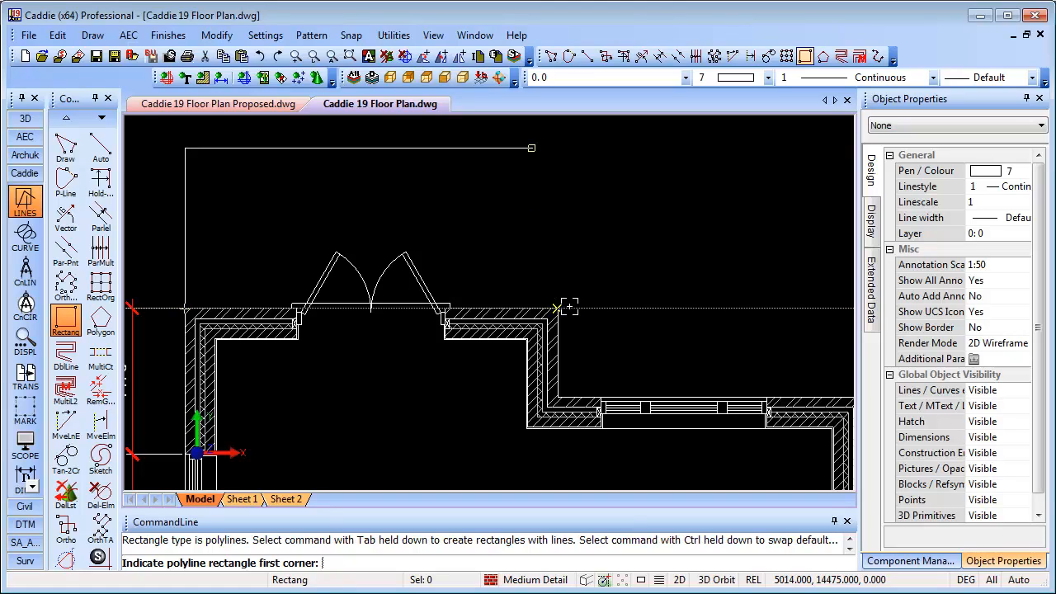
# Draw a 600 by 450 rectangle above the right part of the plan and cancel the command.
pyautogui.write('900')
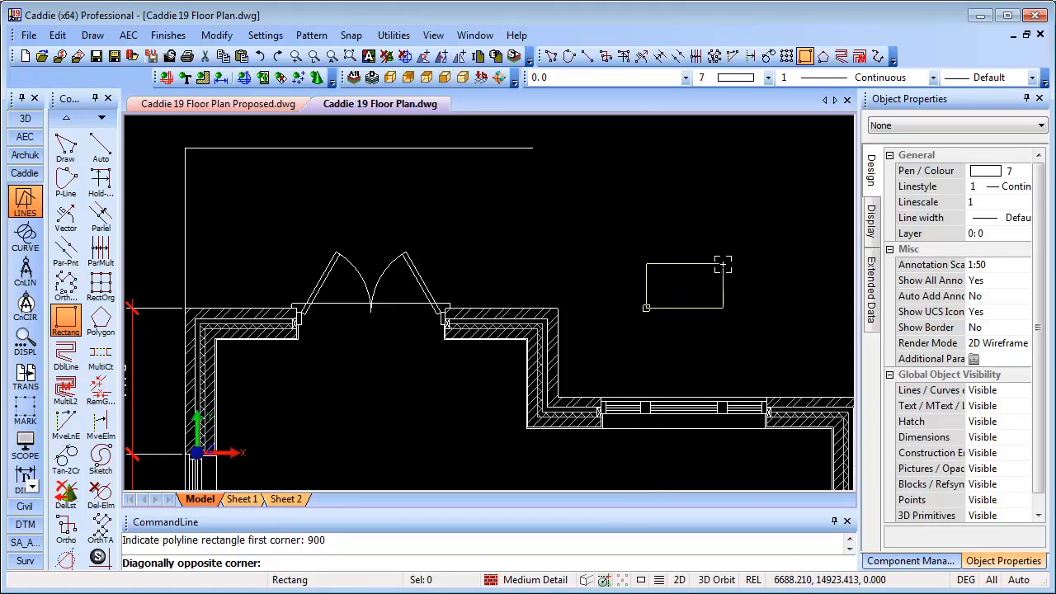
pyautogui.write('600,450')
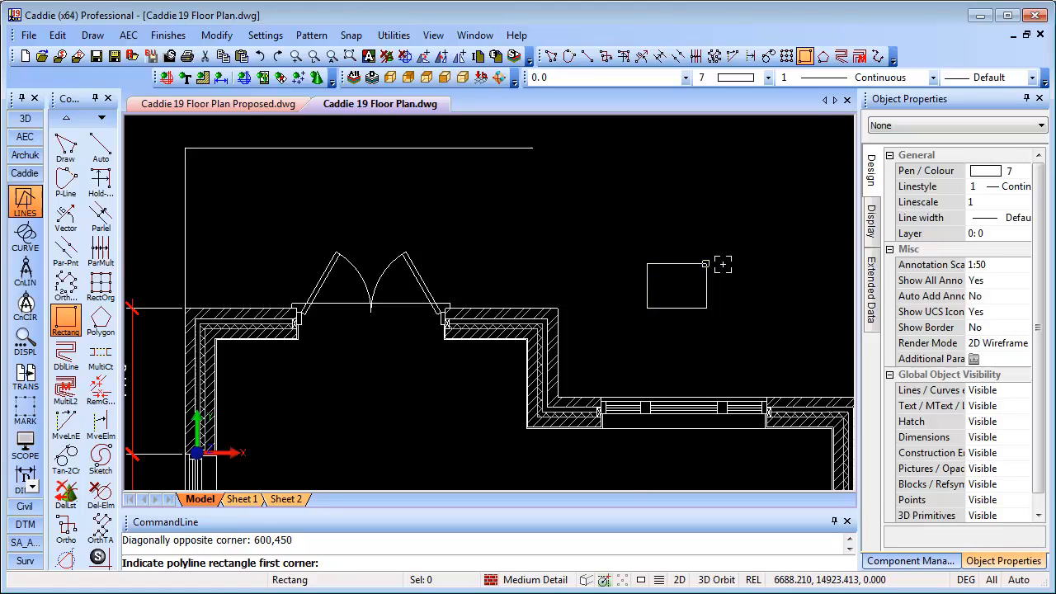
pyautogui.press('Escape')
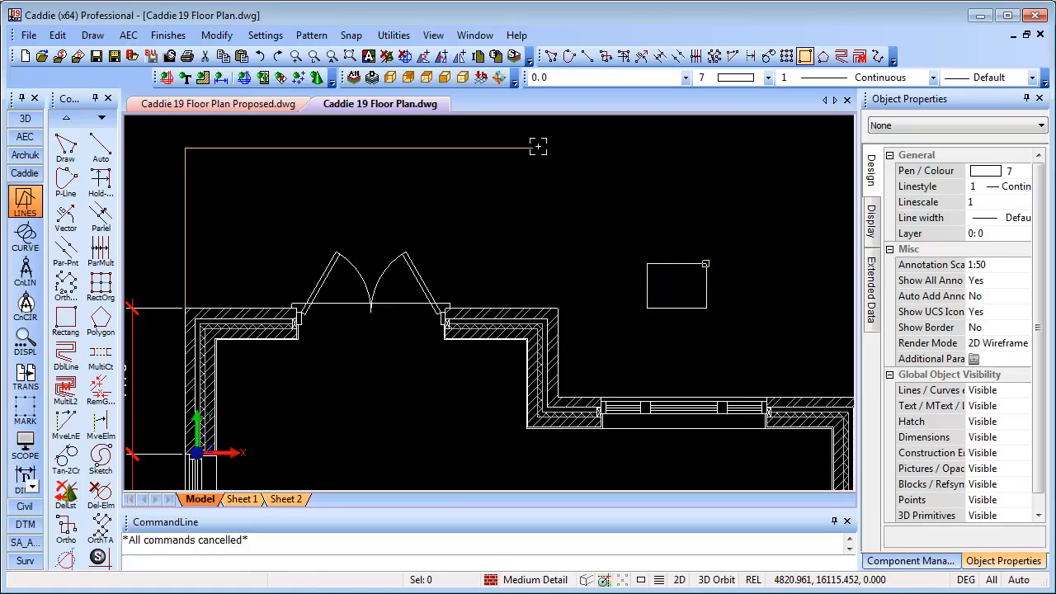
pyautogui.moveTo(558, 364)
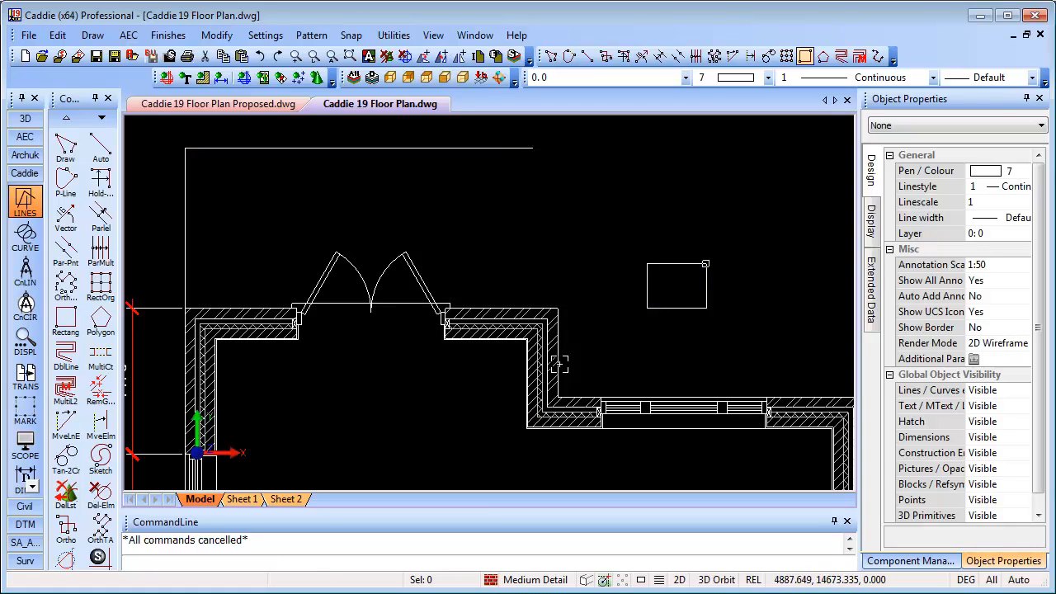
# Move the rectangle up and left to sit beside the end of the top polyline.
pyautogui.rightClick(677, 284)
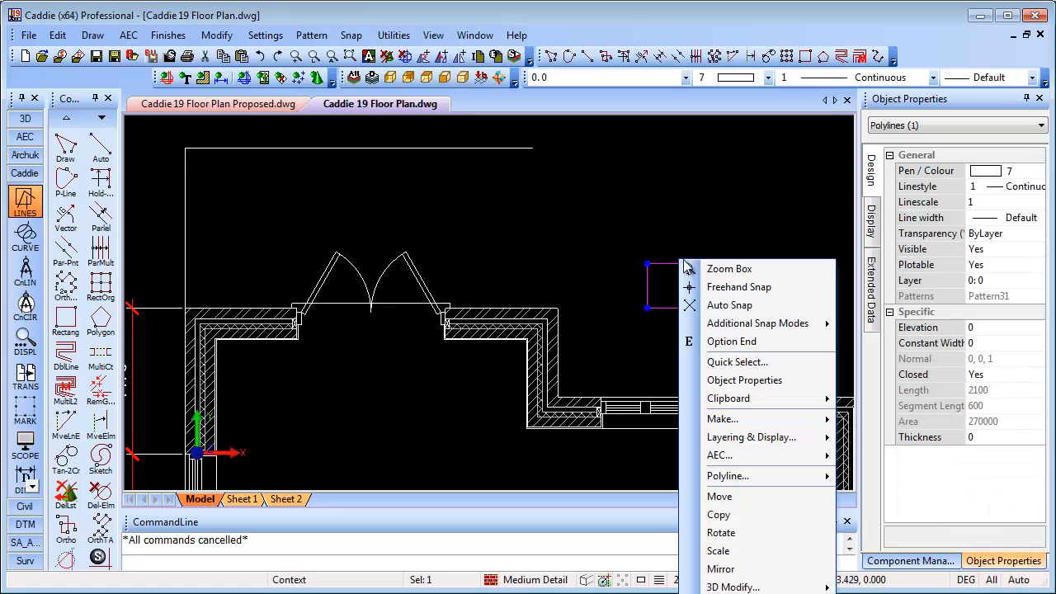
pyautogui.moveTo(719, 495)
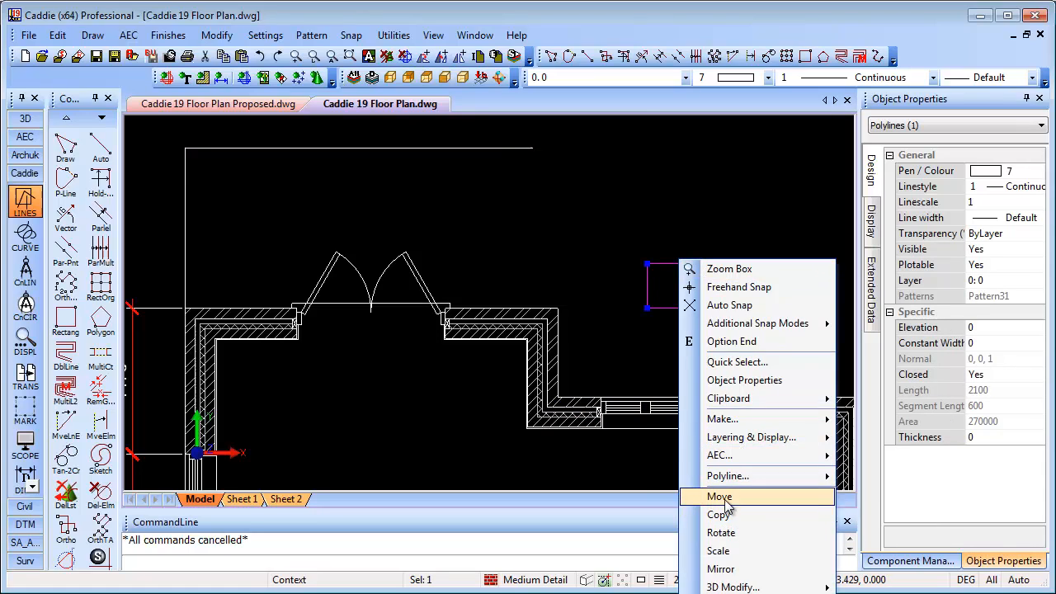
pyautogui.click(720, 495)
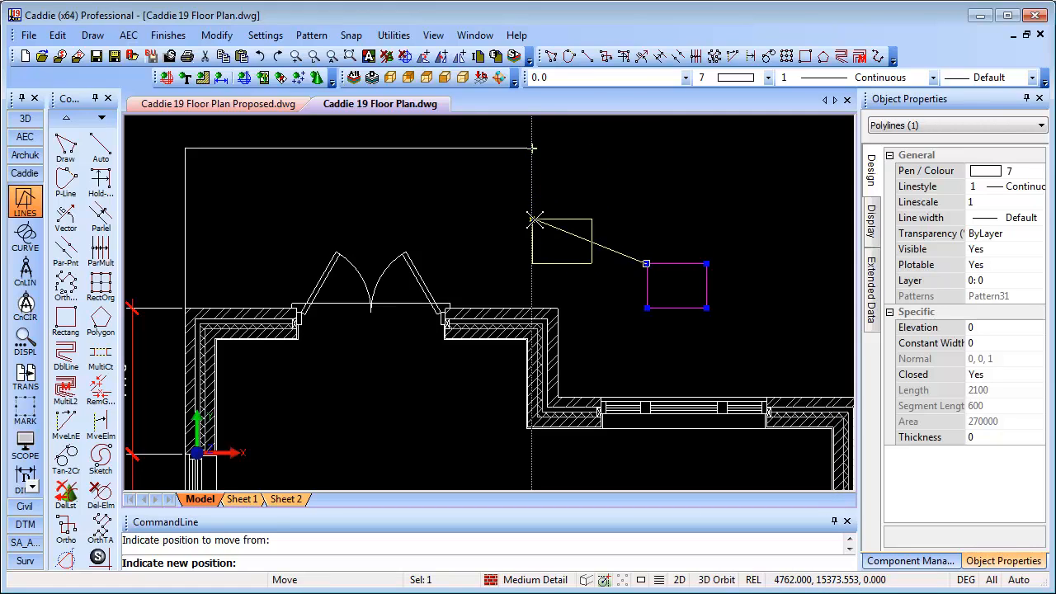
pyautogui.click(535, 218)
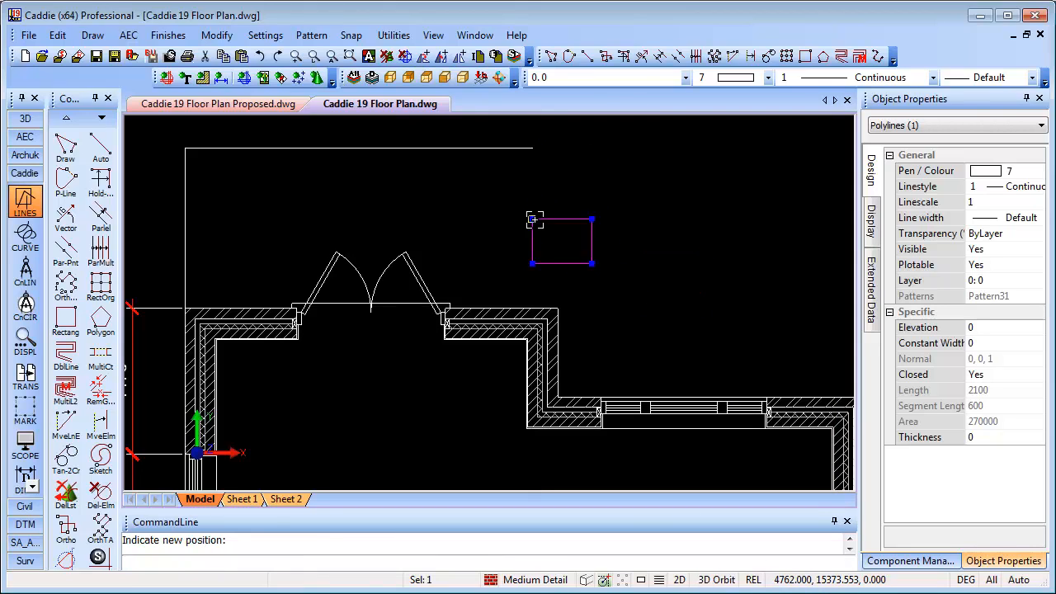